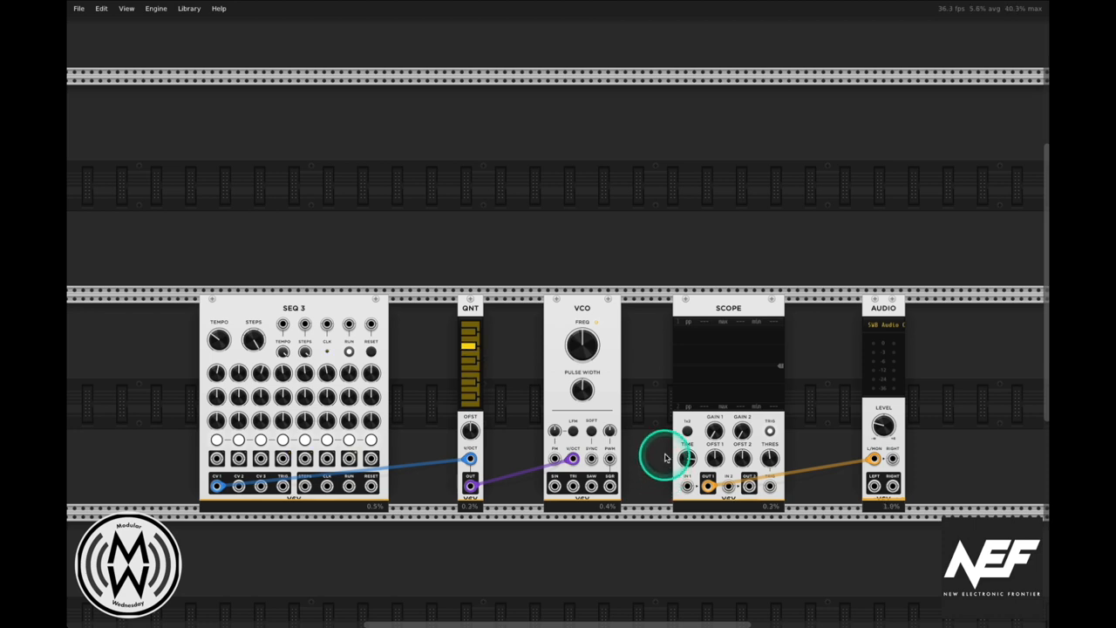
{"action": "mouse_move", "coordinate": [647, 347]}
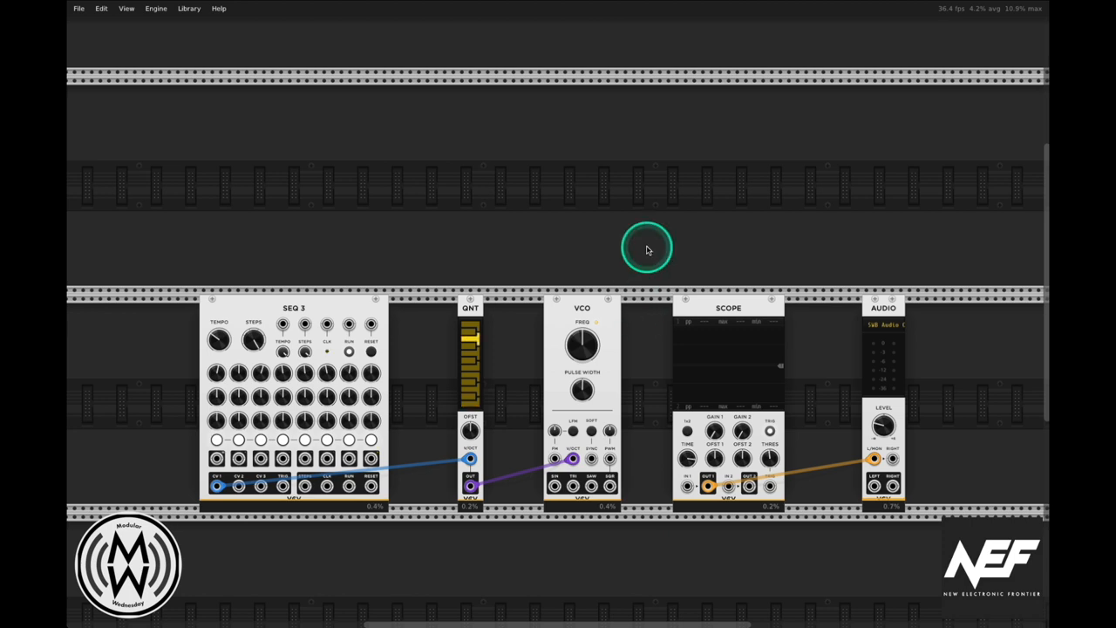
{"action": "mouse_move", "coordinate": [609, 252]}
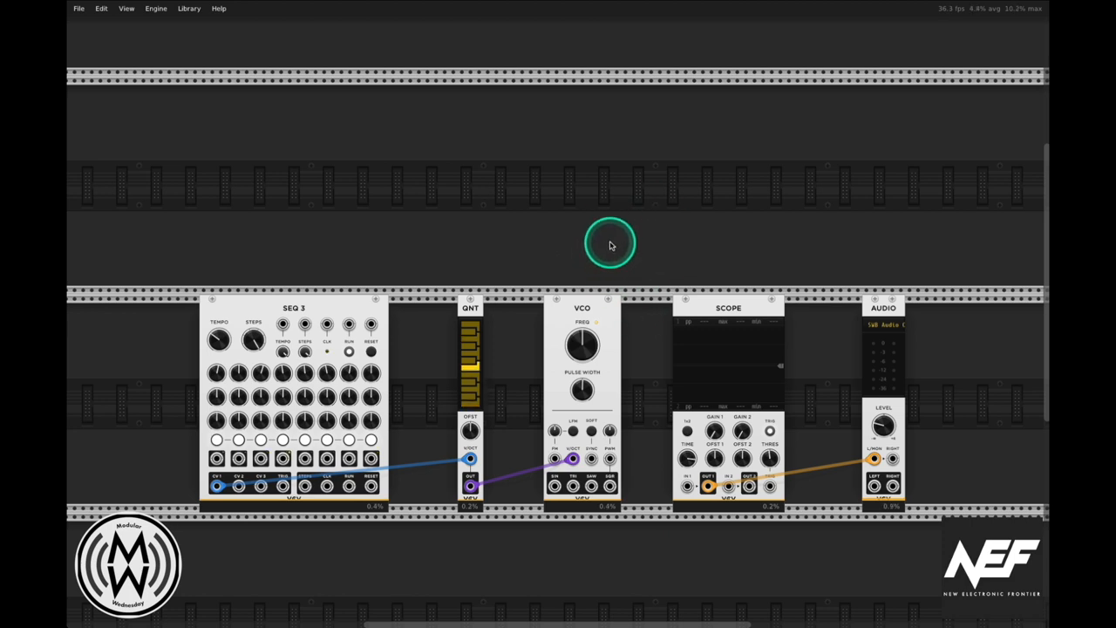
{"action": "mouse_move", "coordinate": [659, 234]}
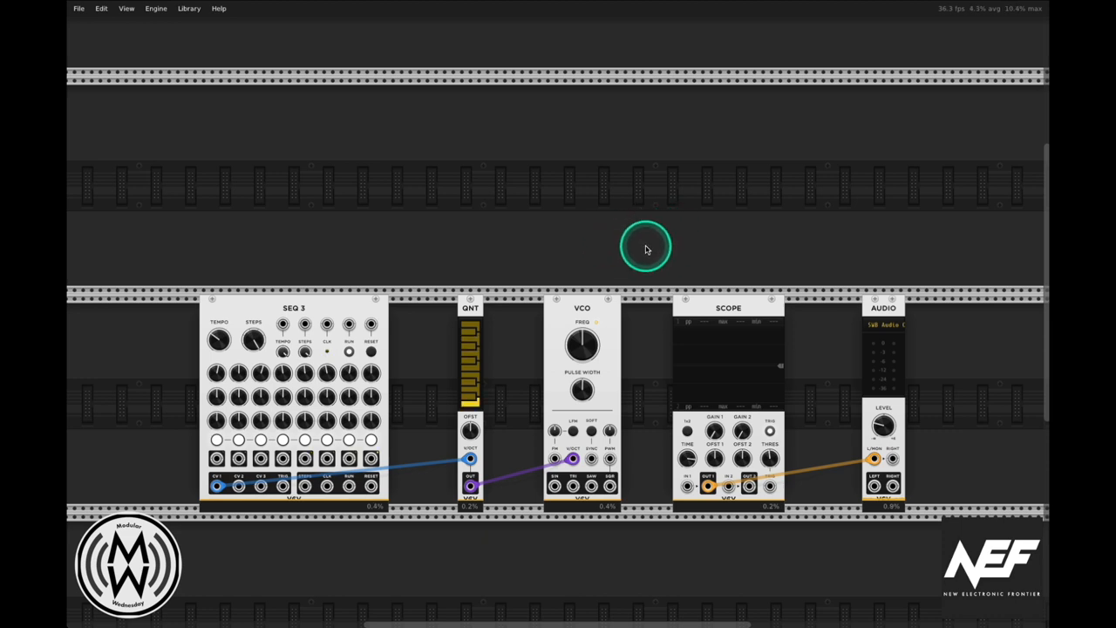
{"action": "mouse_move", "coordinate": [648, 264]}
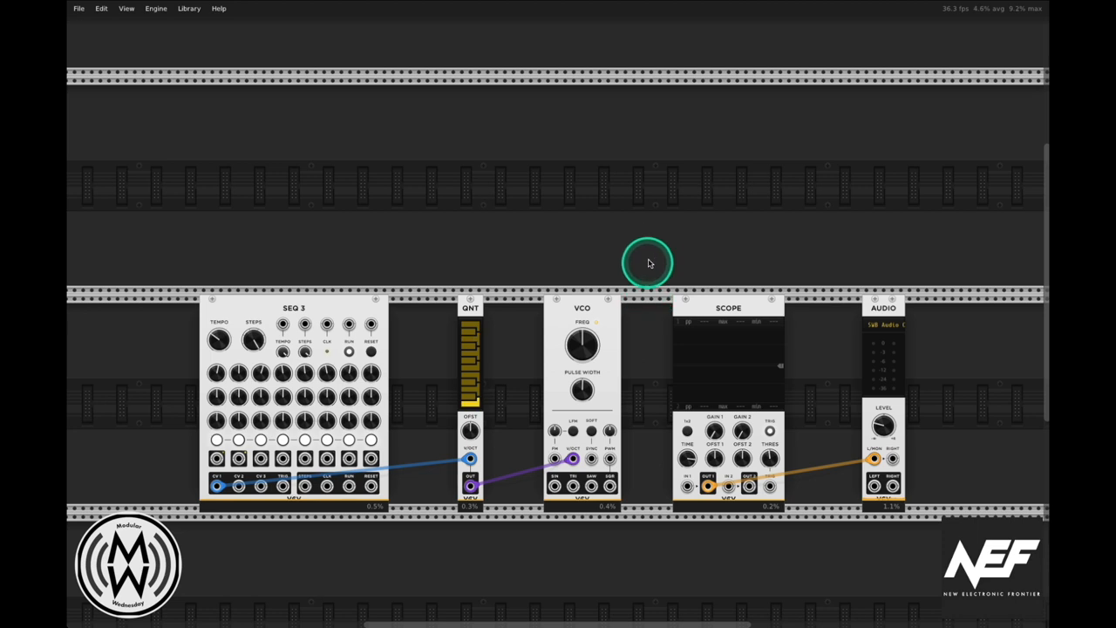
{"action": "mouse_move", "coordinate": [549, 247]}
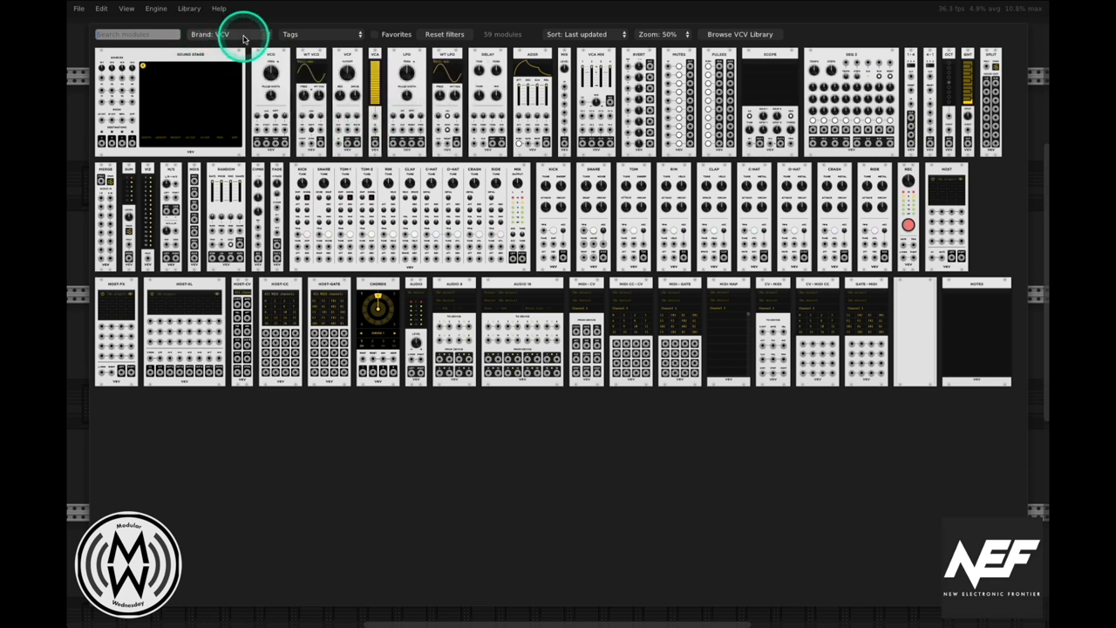
{"action": "mouse_move", "coordinate": [533, 71]}
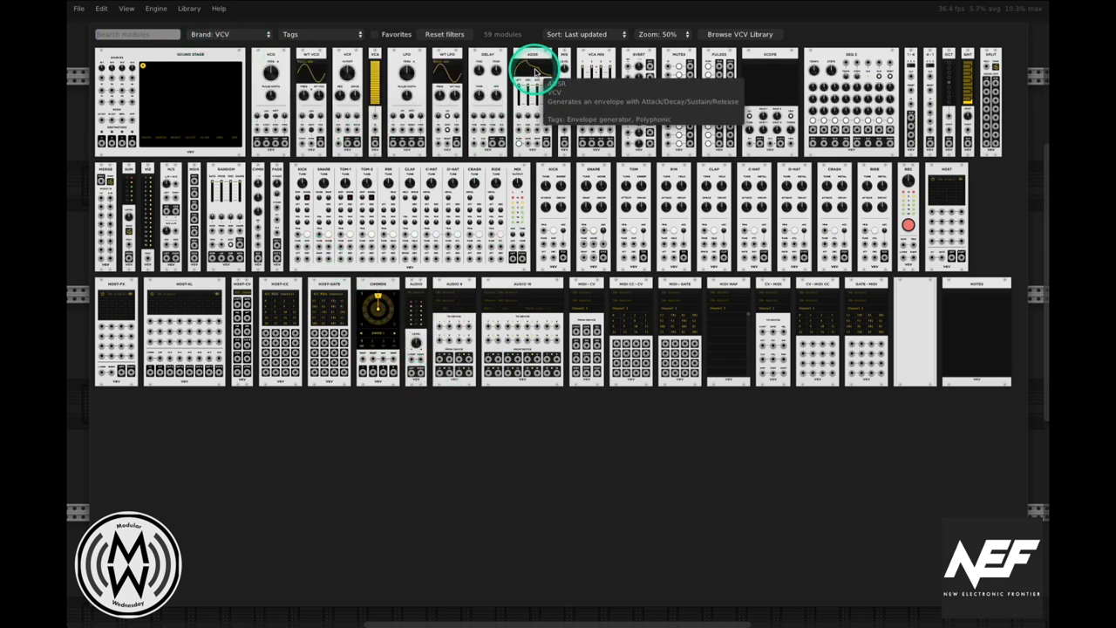
Add the ADSR envelope module from the VCV-brand browser listing to the rack
{"action": "left_click", "coordinate": [534, 70]}
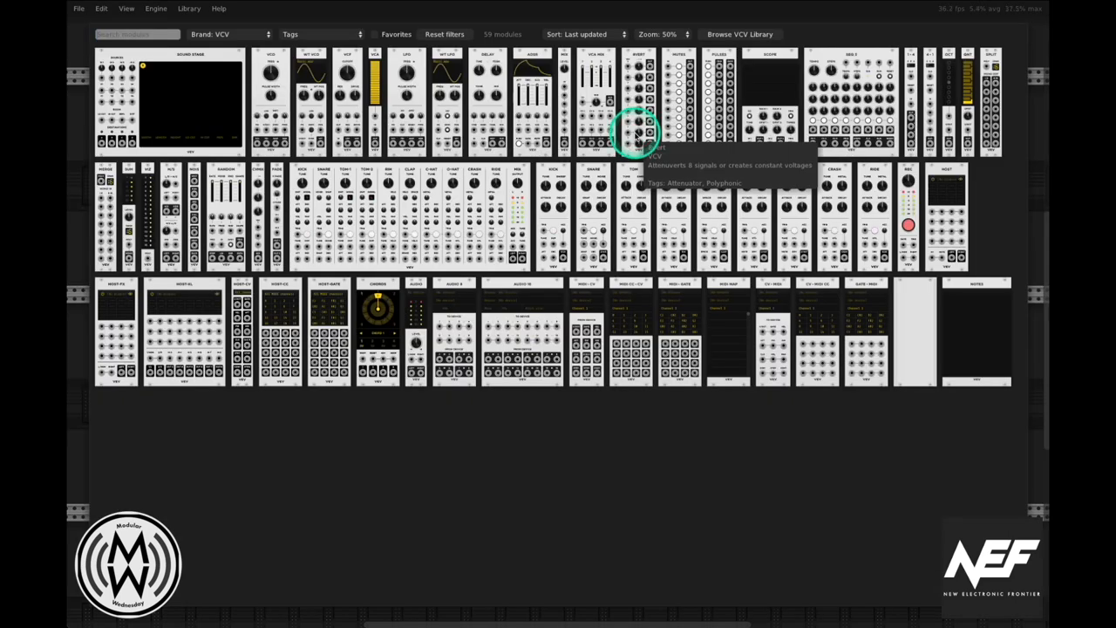
{"action": "mouse_move", "coordinate": [829, 446]}
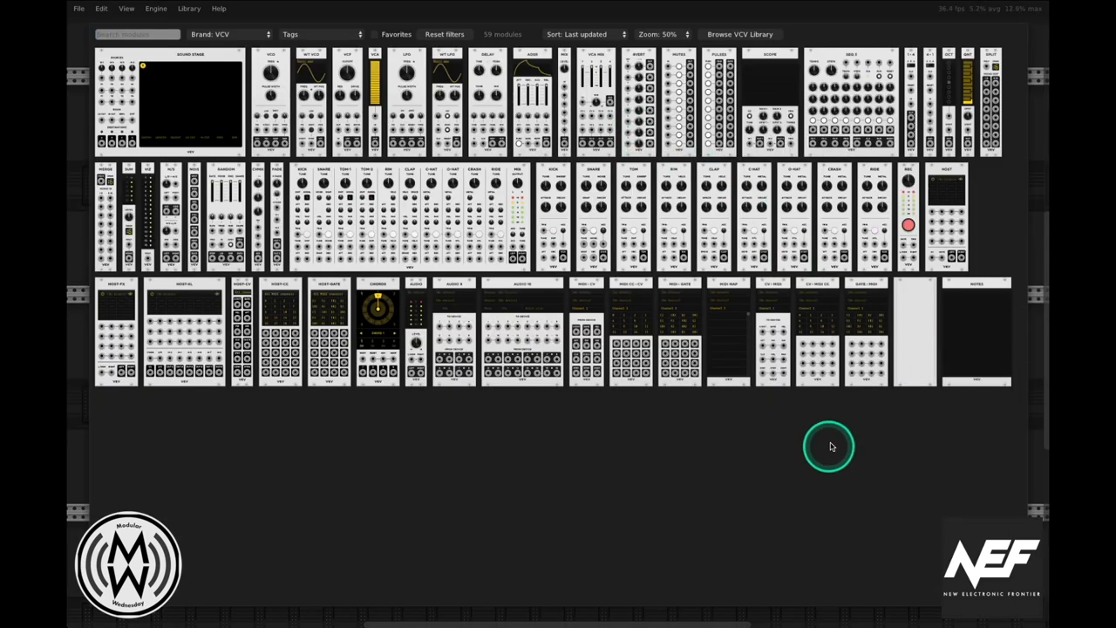
{"action": "mouse_move", "coordinate": [596, 59]}
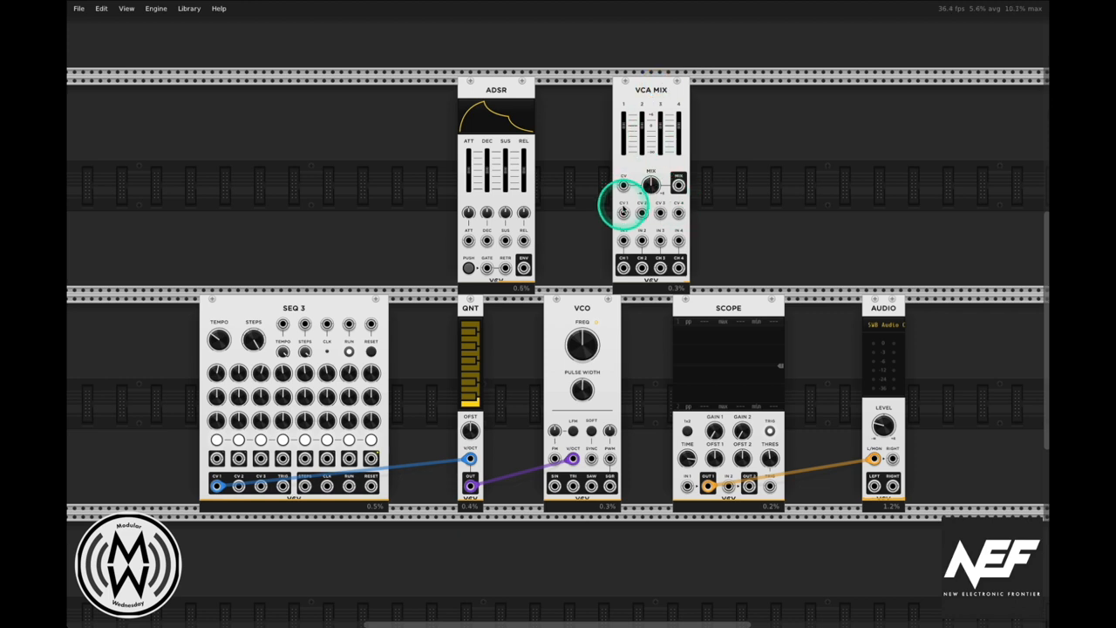
{"action": "mouse_move", "coordinate": [713, 216]}
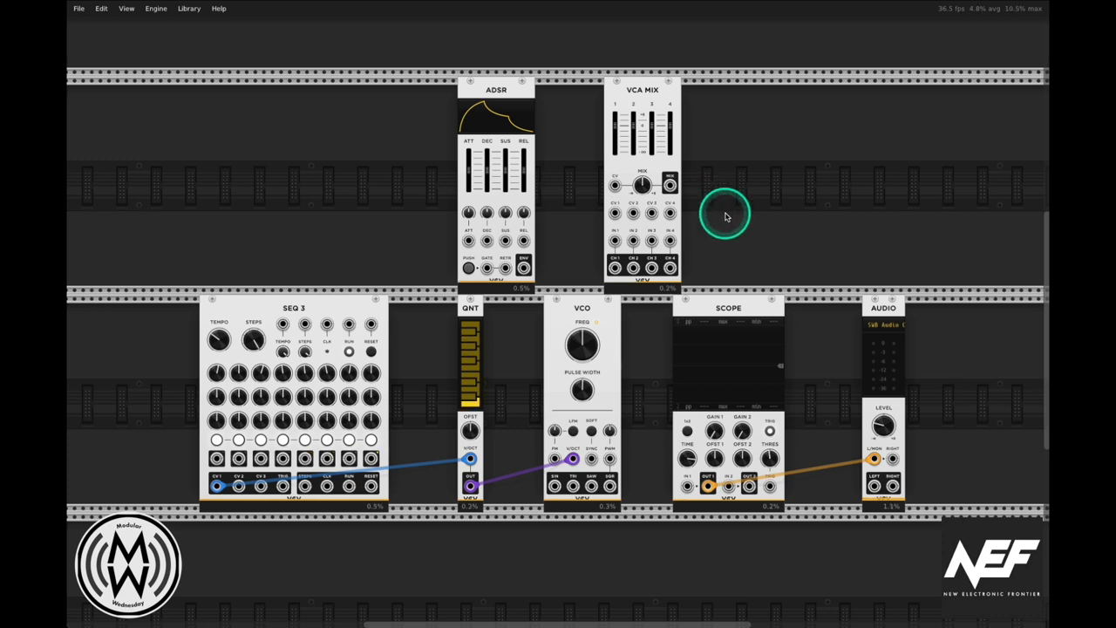
{"action": "mouse_move", "coordinate": [728, 230]}
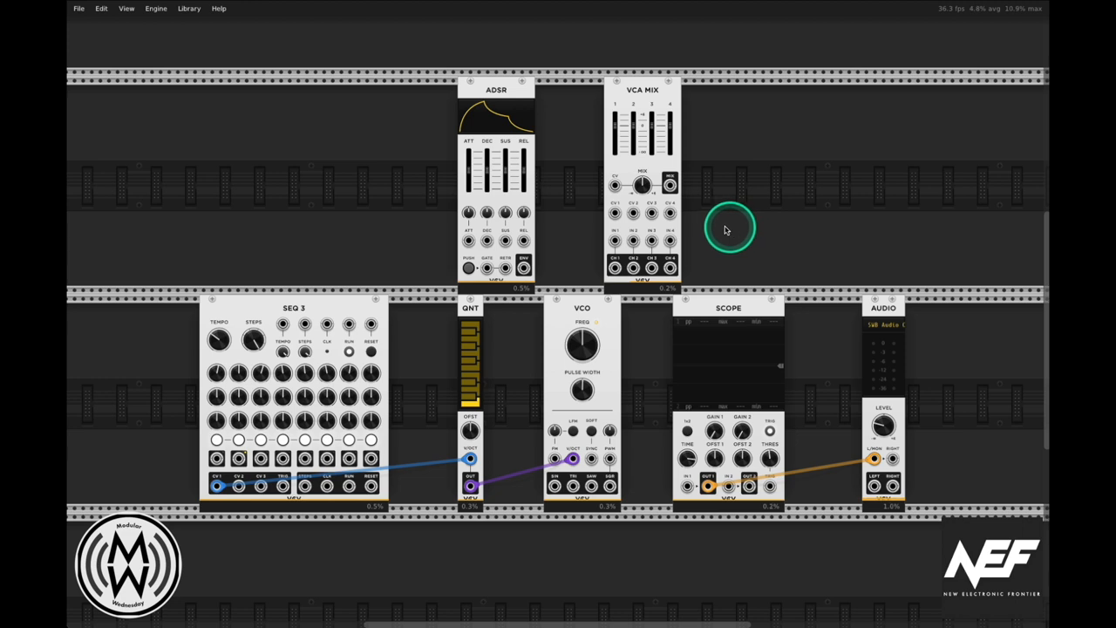
{"action": "mouse_move", "coordinate": [614, 265]}
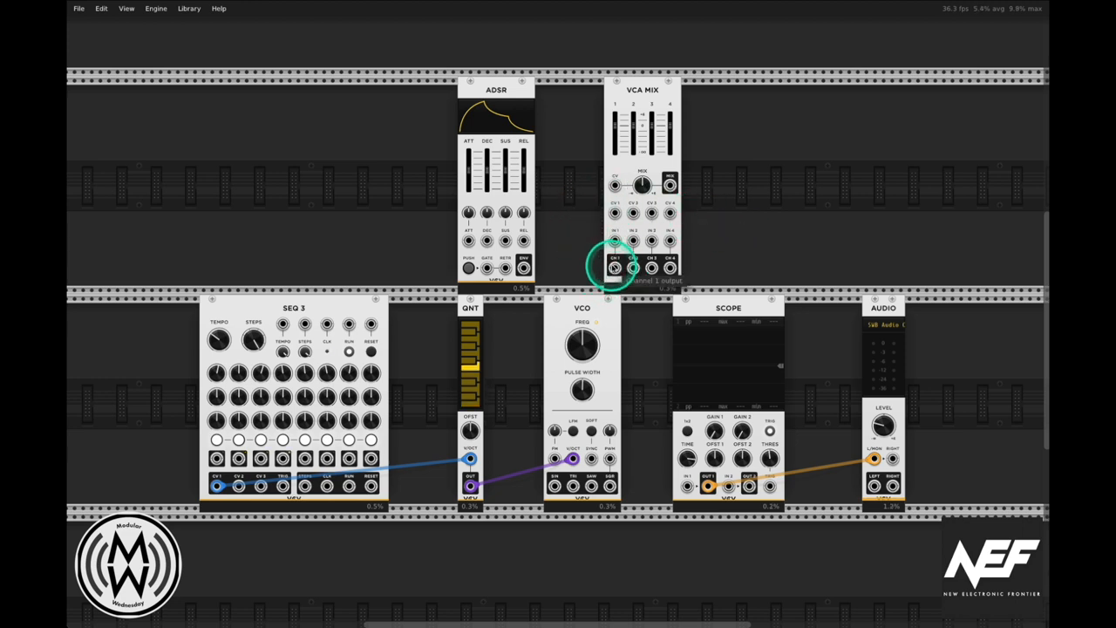
{"action": "mouse_move", "coordinate": [617, 126]}
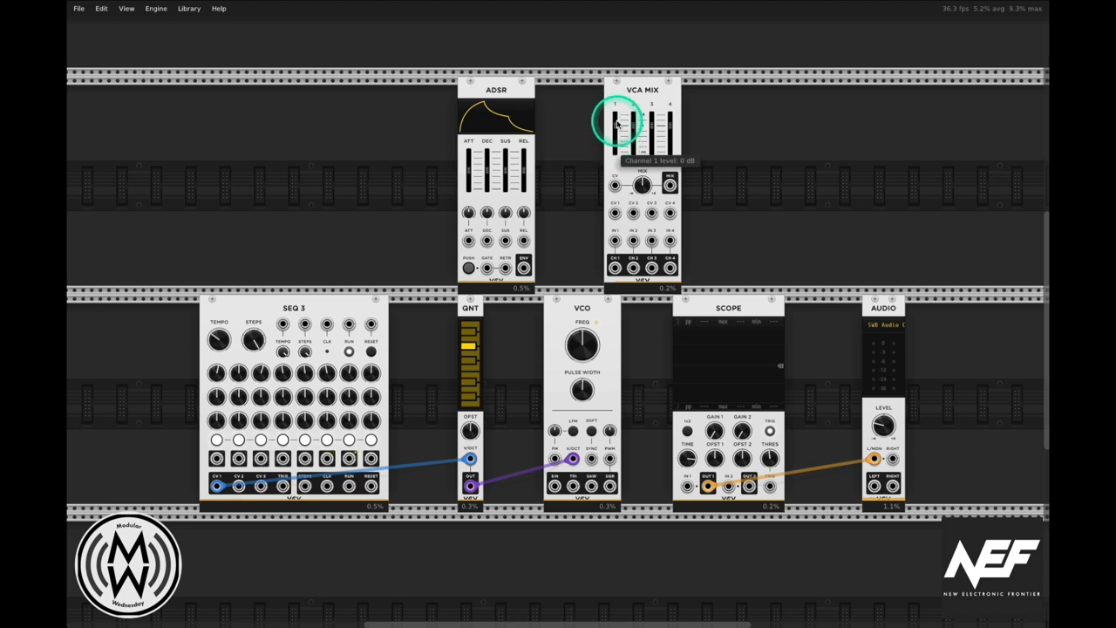
{"action": "mouse_move", "coordinate": [666, 143]}
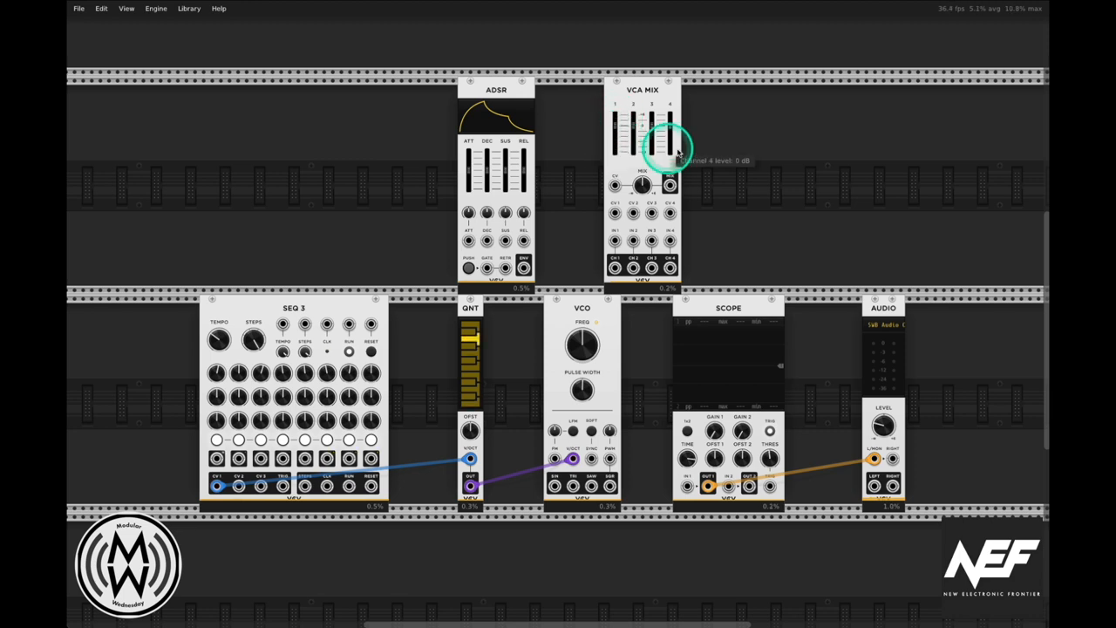
{"action": "mouse_move", "coordinate": [523, 181]}
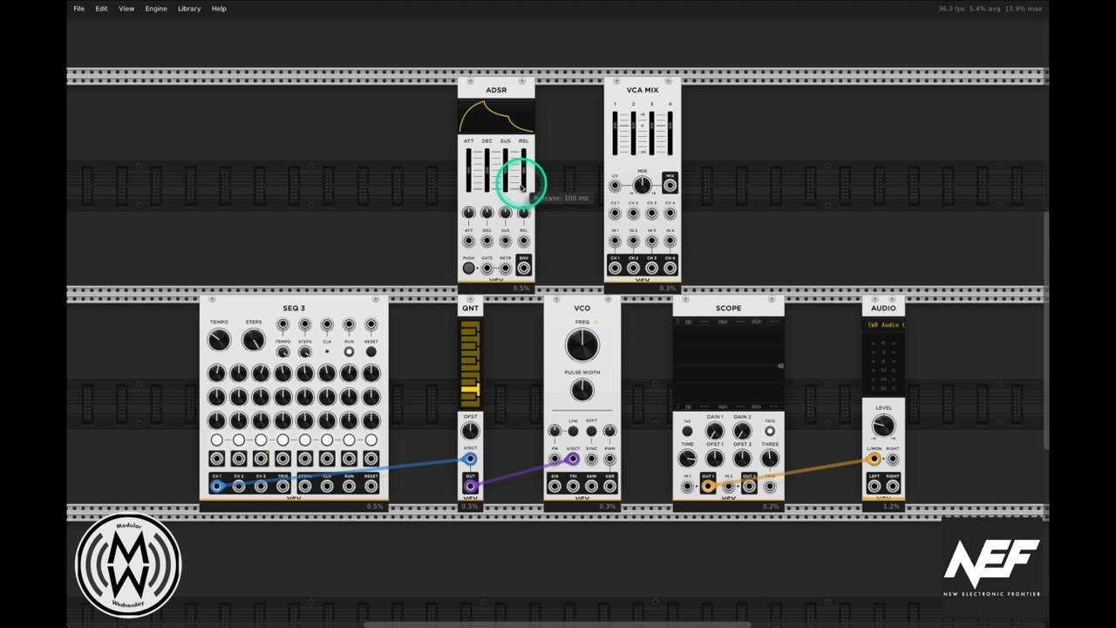
{"action": "mouse_move", "coordinate": [616, 265]}
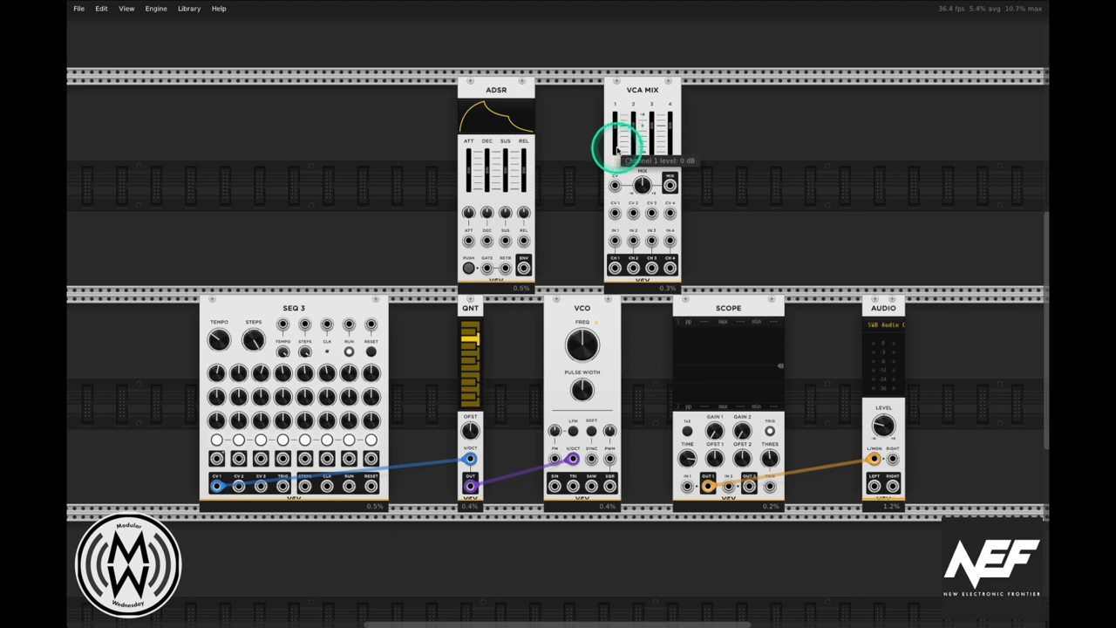
Nudge a VCA MIX channel level slider to try it out
{"action": "left_click_drag", "start_coordinate": [619, 148], "coordinate": [619, 130]}
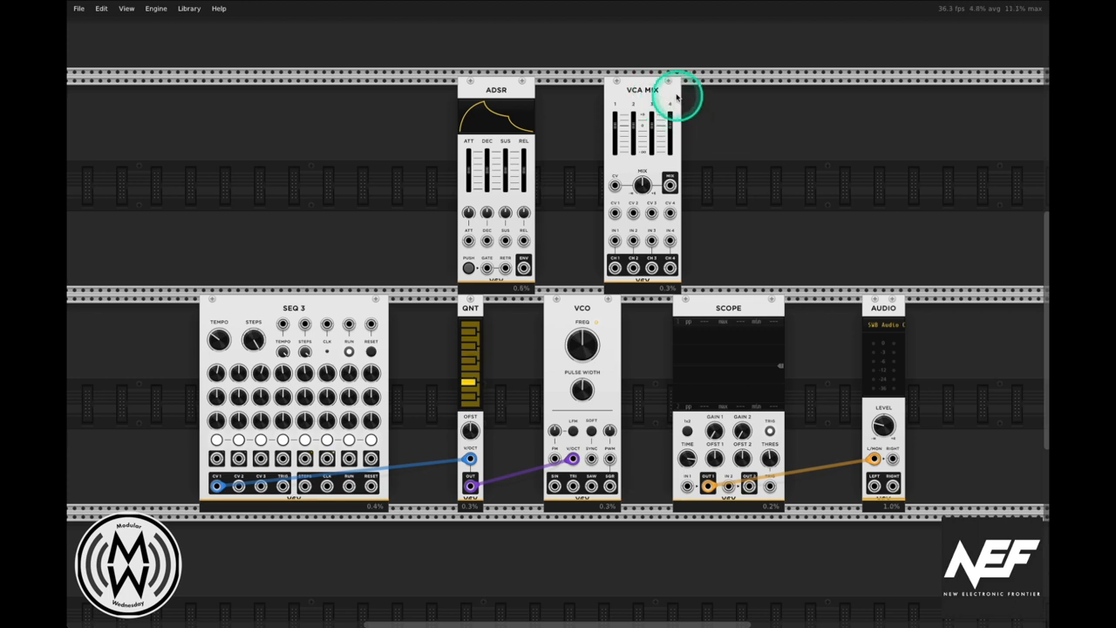
{"action": "mouse_move", "coordinate": [775, 180]}
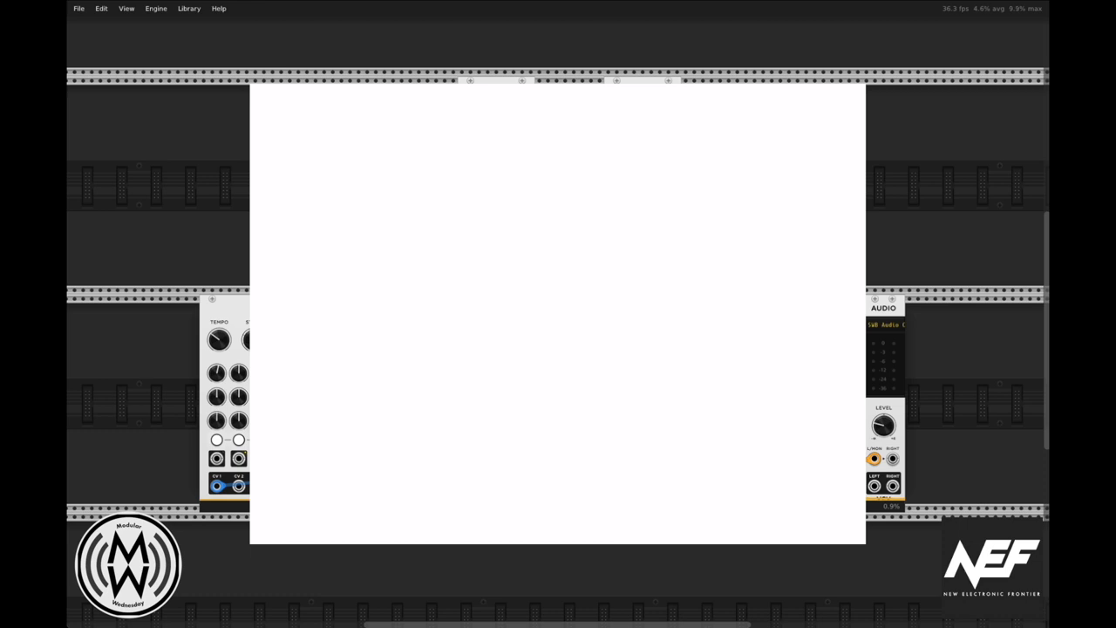
Sketch Amplitude and t axes with a rising attack line ending at a divider marked A
{"action": "left_click_drag", "start_coordinate": [312, 97], "coordinate": [296, 387]}
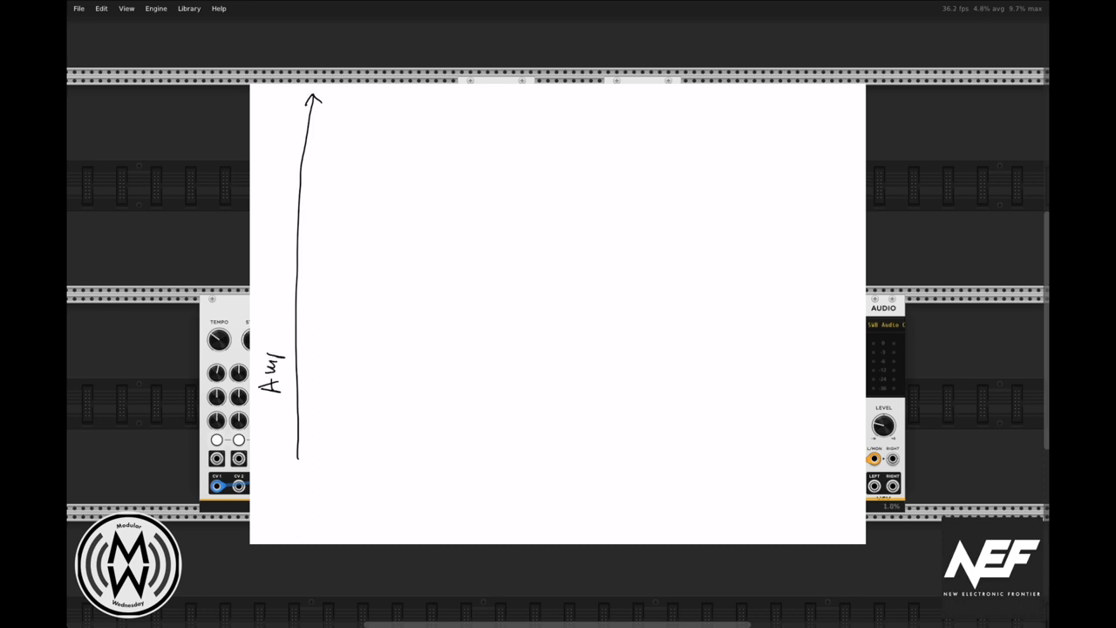
{"action": "left_click_drag", "start_coordinate": [261, 349], "coordinate": [279, 331]}
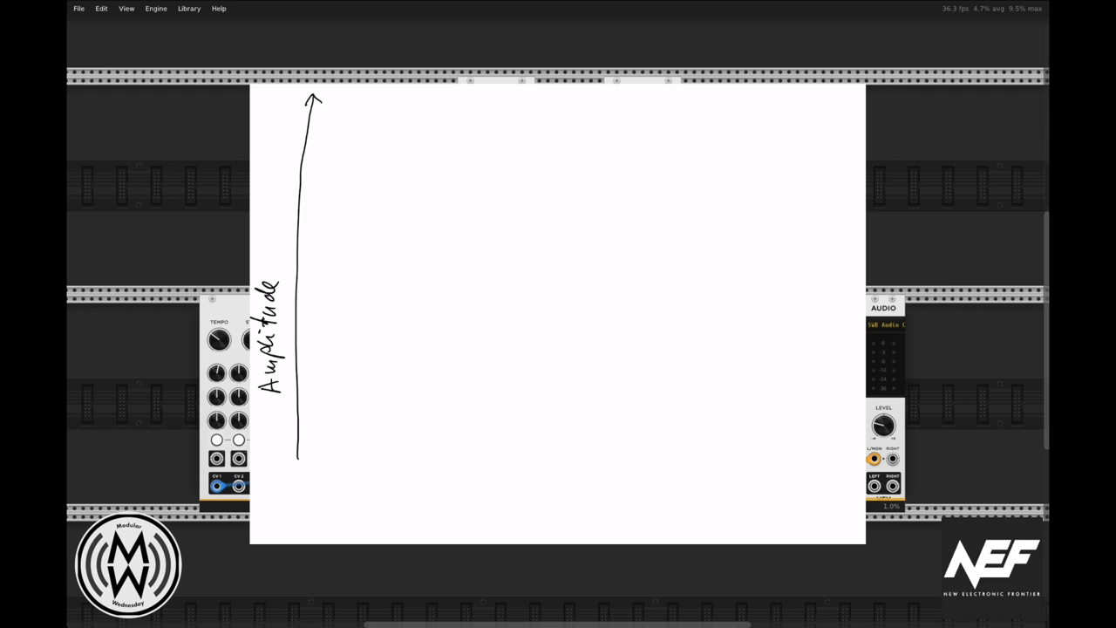
{"action": "left_click_drag", "start_coordinate": [297, 460], "coordinate": [788, 426]}
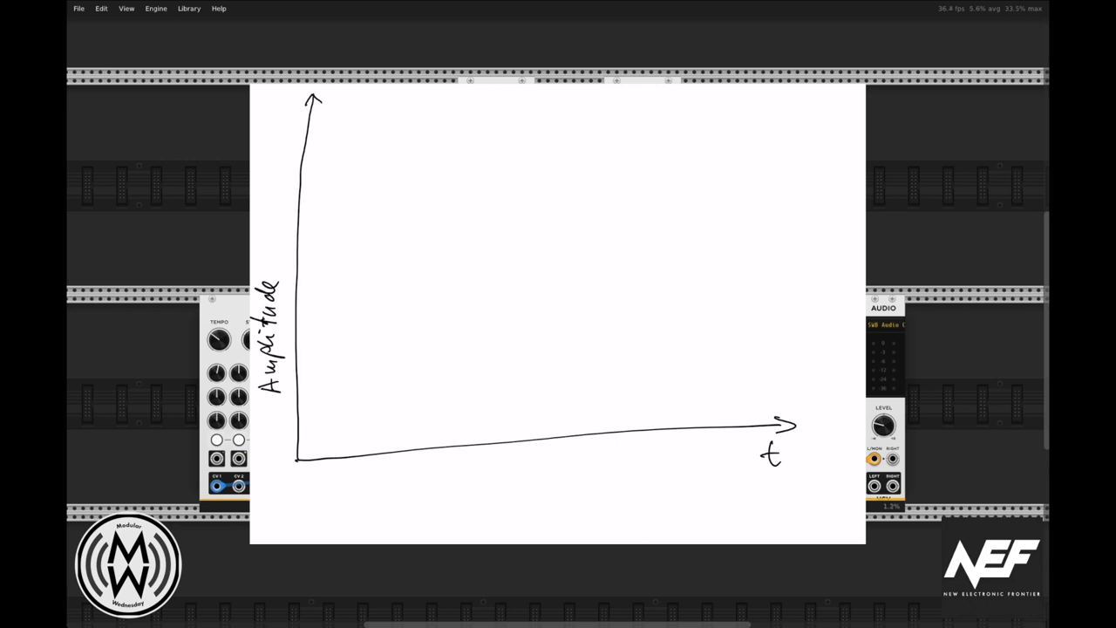
{"action": "left_click_drag", "start_coordinate": [298, 455], "coordinate": [429, 225]}
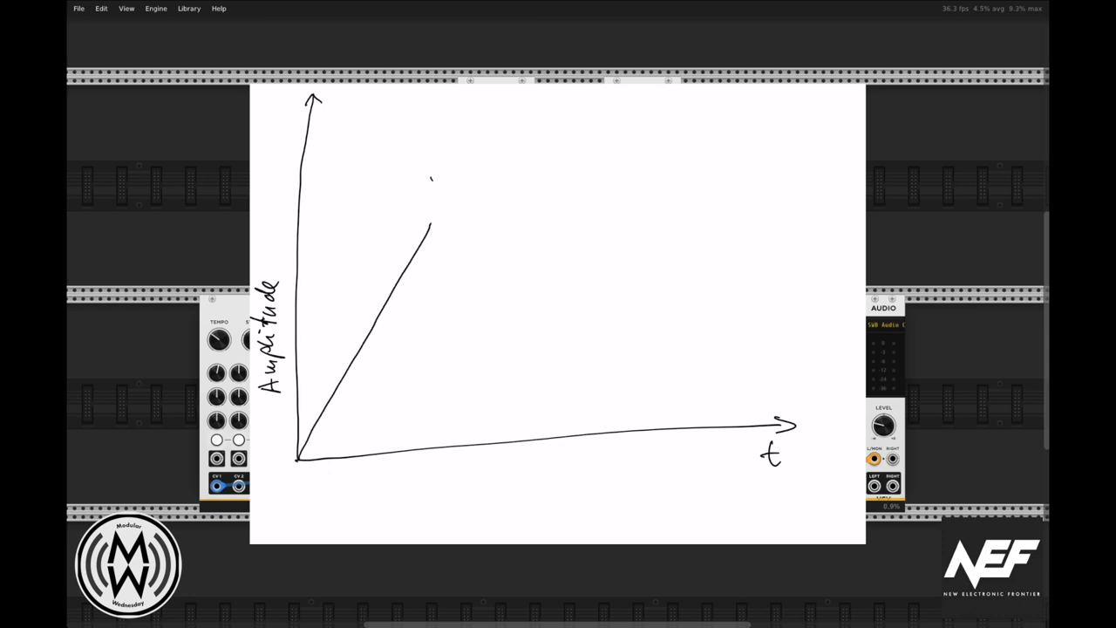
{"action": "left_click_drag", "start_coordinate": [432, 178], "coordinate": [446, 418]}
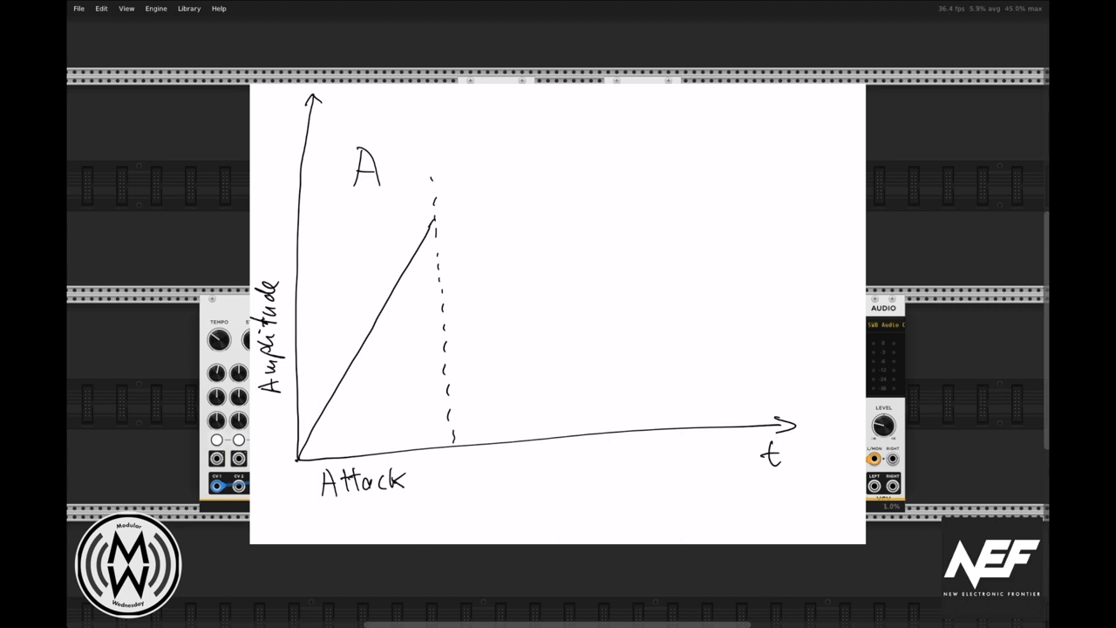
Draw the falling decay slope and flat sustain level, labelled D and S
{"action": "left_click_drag", "start_coordinate": [436, 220], "coordinate": [488, 283]}
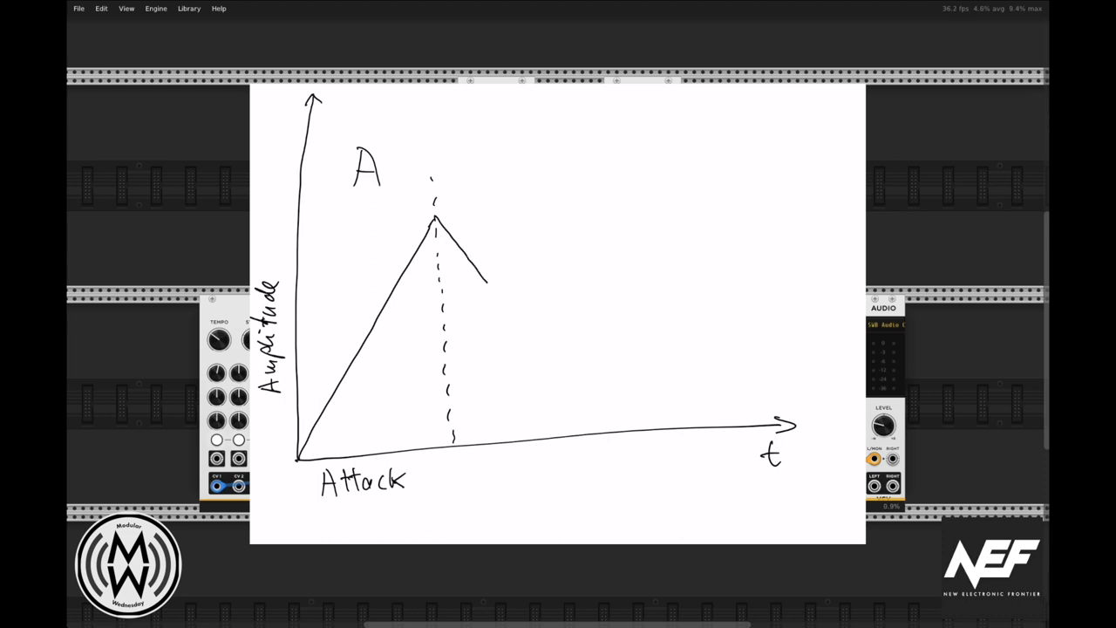
{"action": "left_click_drag", "start_coordinate": [479, 178], "coordinate": [502, 349]}
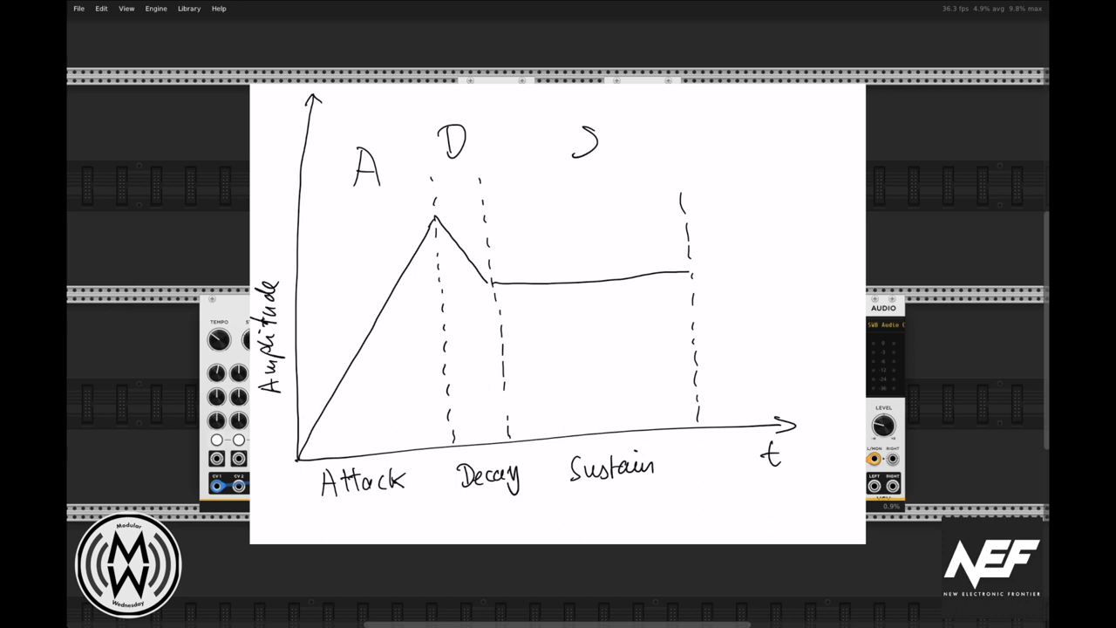
{"action": "left_click_drag", "start_coordinate": [694, 276], "coordinate": [758, 418]}
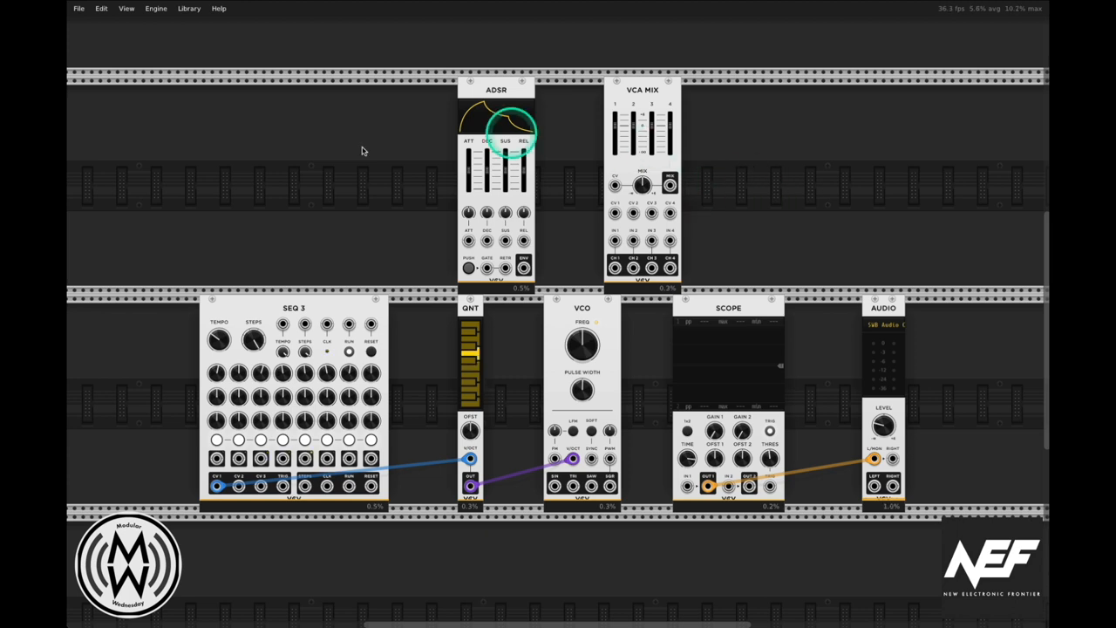
{"action": "mouse_move", "coordinate": [732, 166]}
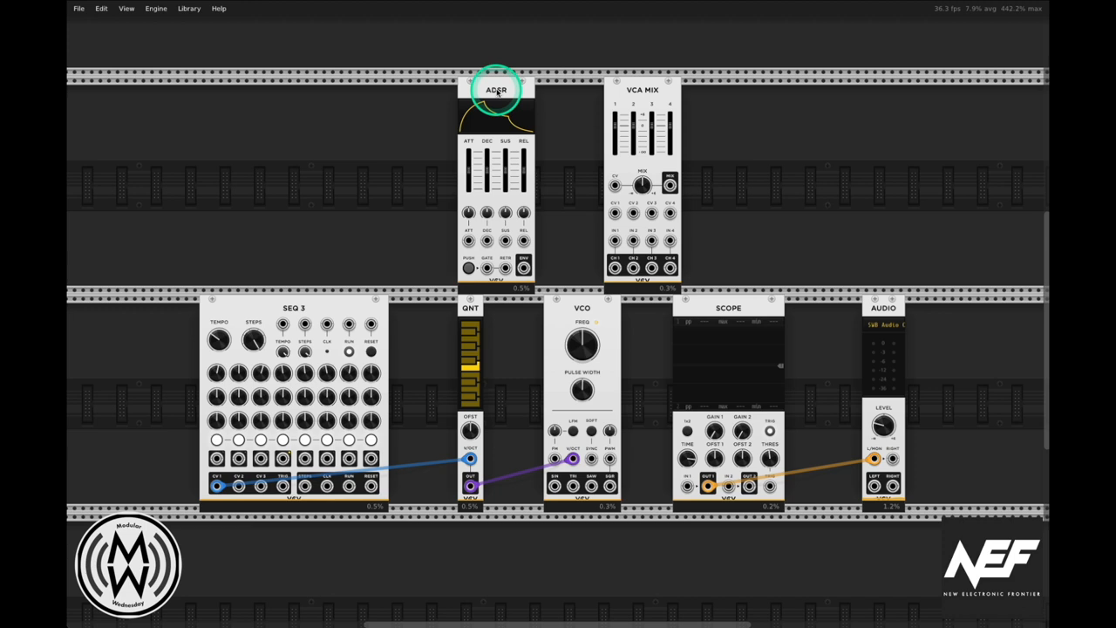
{"action": "mouse_move", "coordinate": [641, 103]}
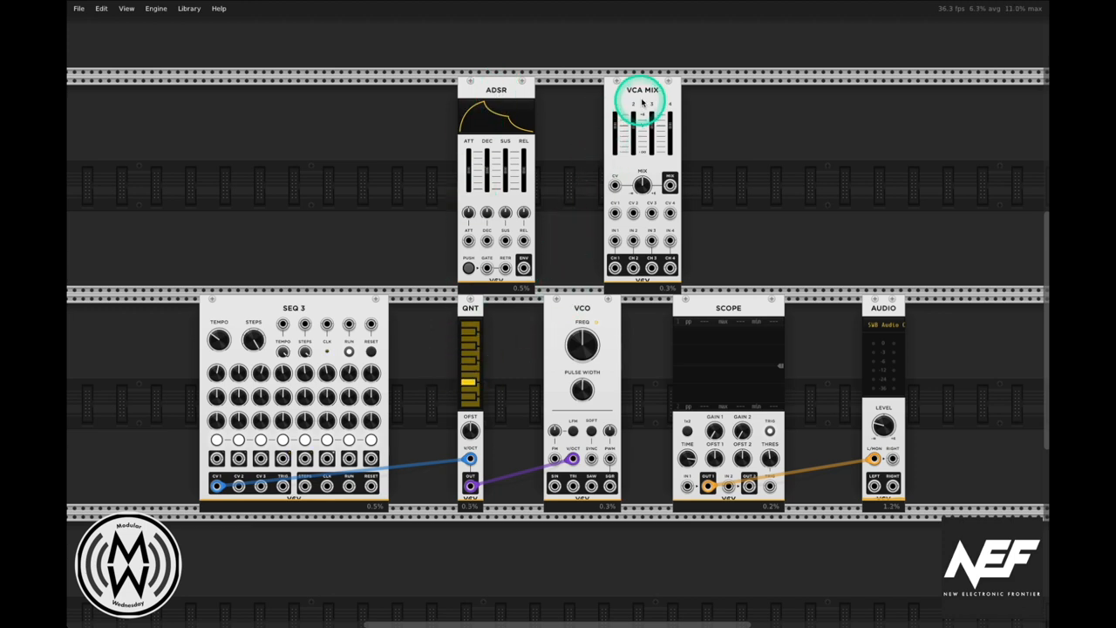
{"action": "mouse_move", "coordinate": [422, 424]}
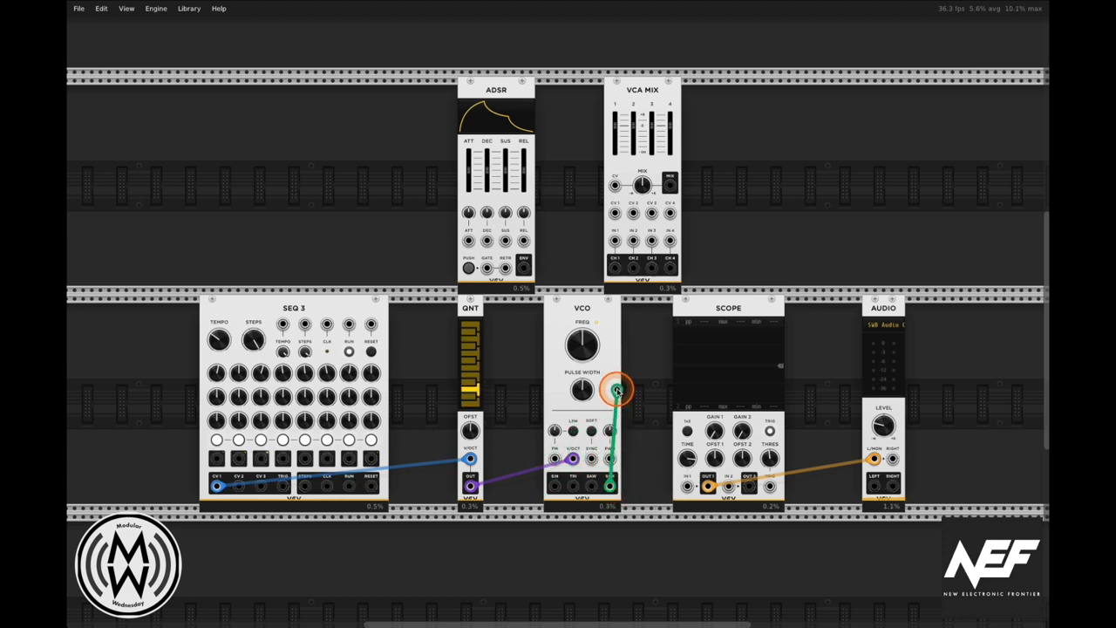
Route the VCO square into VCA MIX and its mix output into the SCOPE's first input
{"action": "left_click_drag", "start_coordinate": [613, 390], "coordinate": [614, 242]}
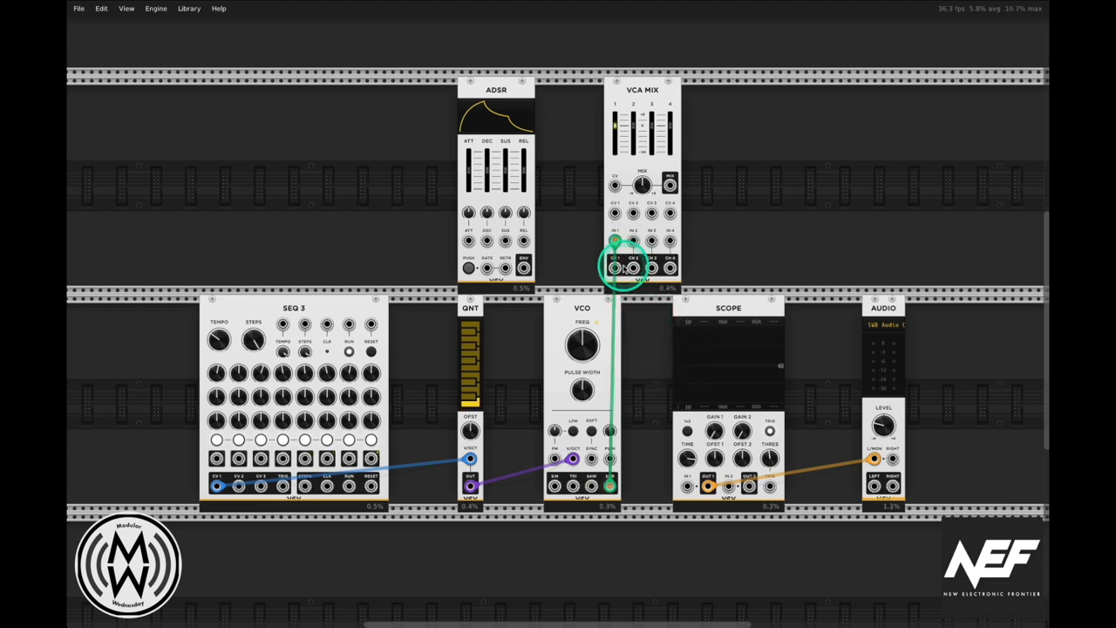
{"action": "left_click_drag", "start_coordinate": [613, 269], "coordinate": [652, 324]}
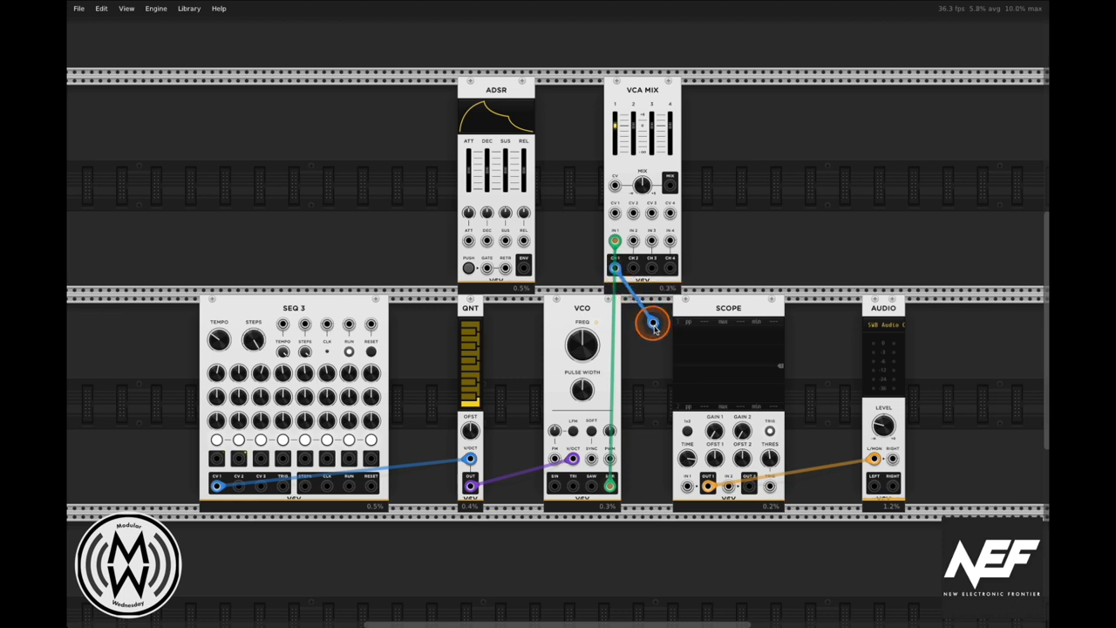
{"action": "left_click_drag", "start_coordinate": [652, 325], "coordinate": [689, 484]}
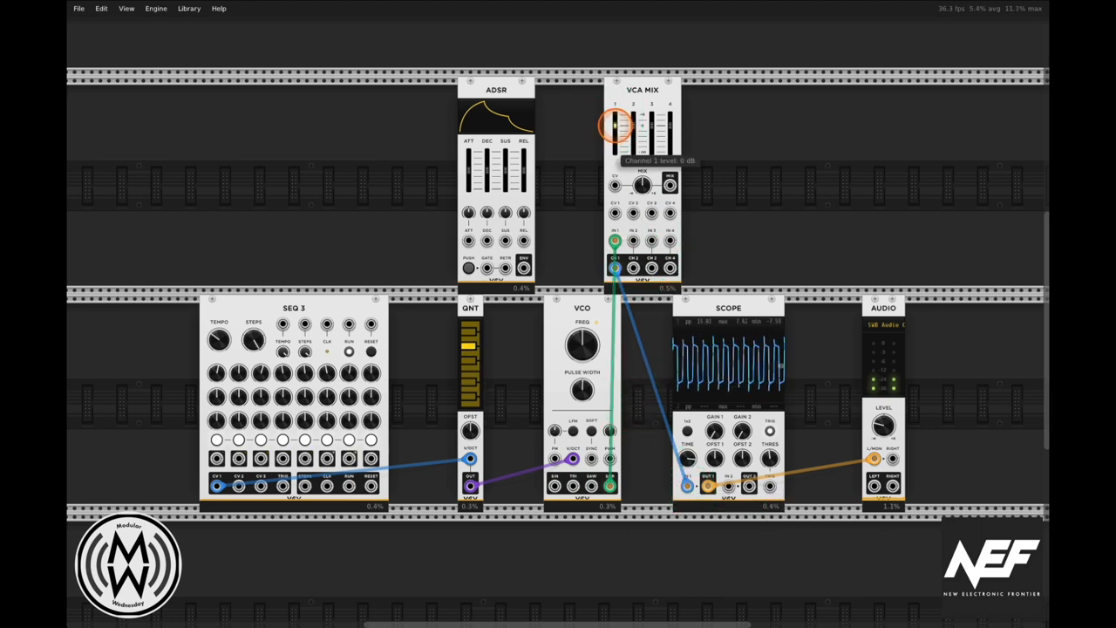
Lower the VCA MIX channel 1 level and bring it back up, watching the scope height
{"action": "left_click_drag", "start_coordinate": [613, 122], "coordinate": [614, 131]}
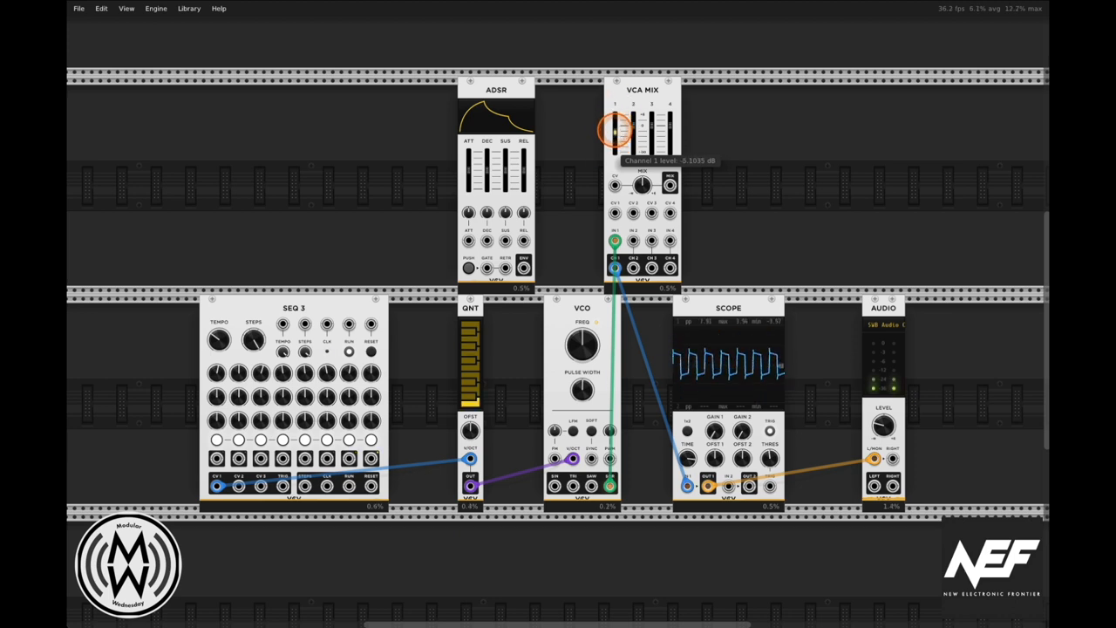
{"action": "left_click_drag", "start_coordinate": [614, 125], "coordinate": [614, 140]}
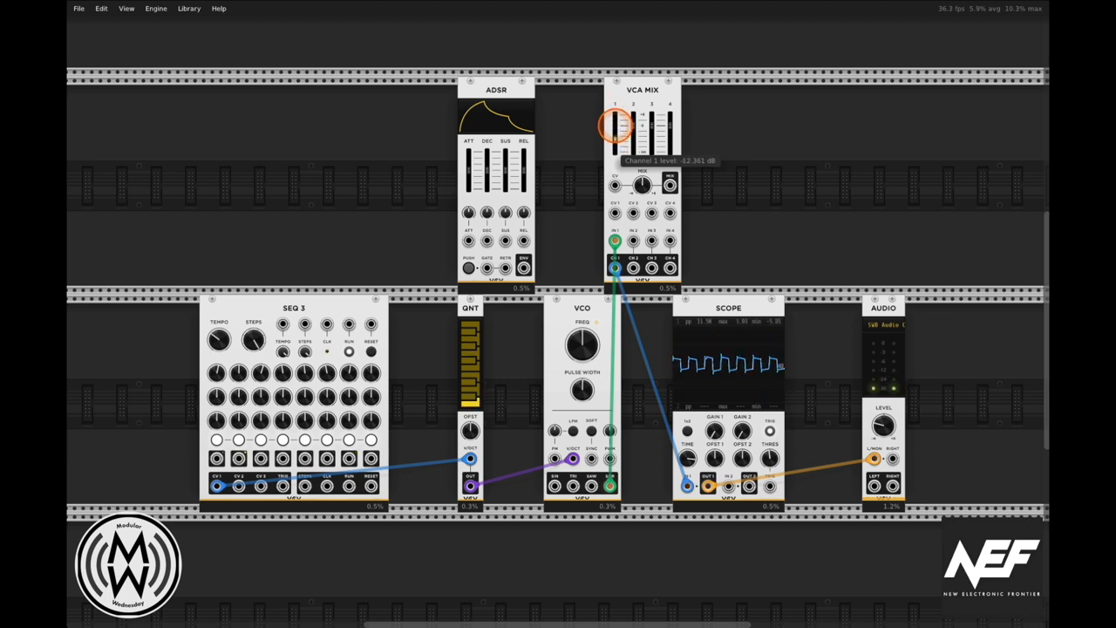
{"action": "left_click_drag", "start_coordinate": [617, 135], "coordinate": [617, 126]}
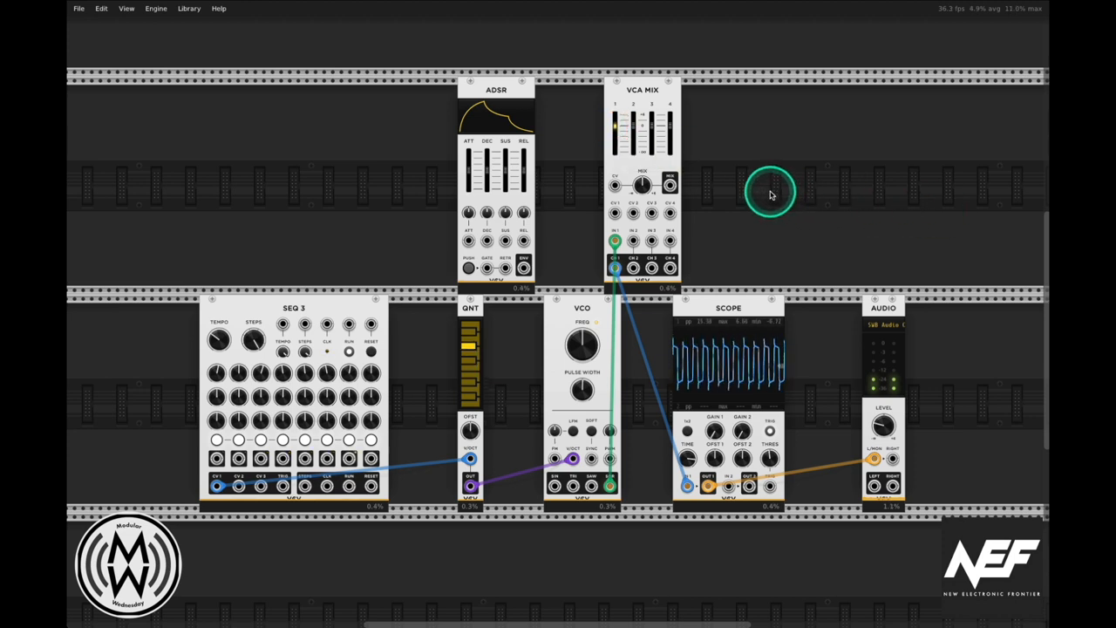
{"action": "mouse_move", "coordinate": [579, 259]}
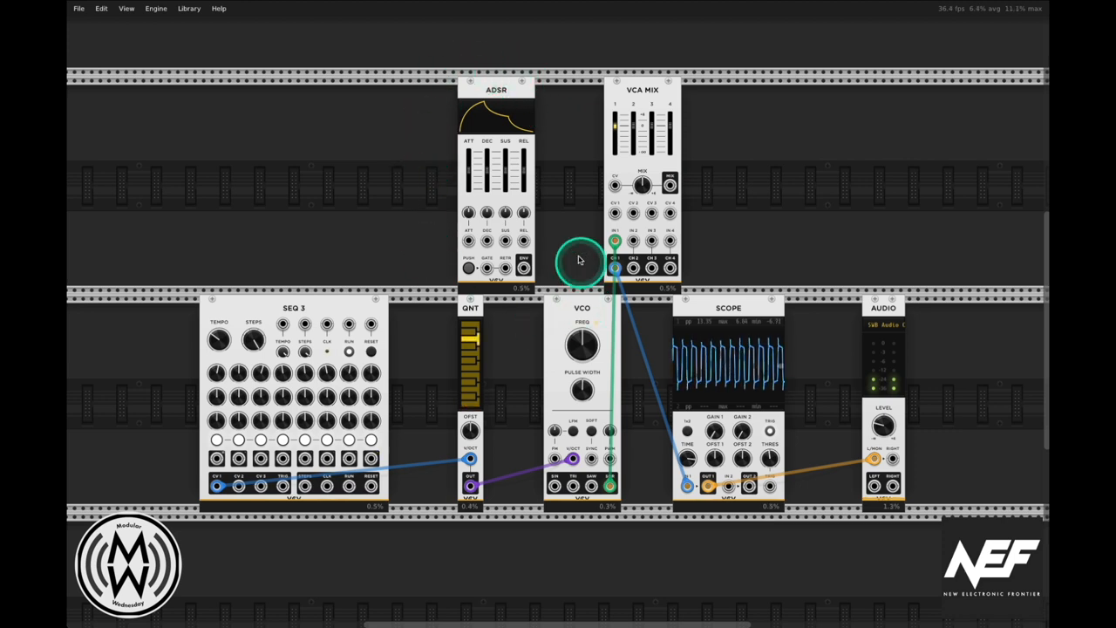
{"action": "mouse_move", "coordinate": [558, 220]}
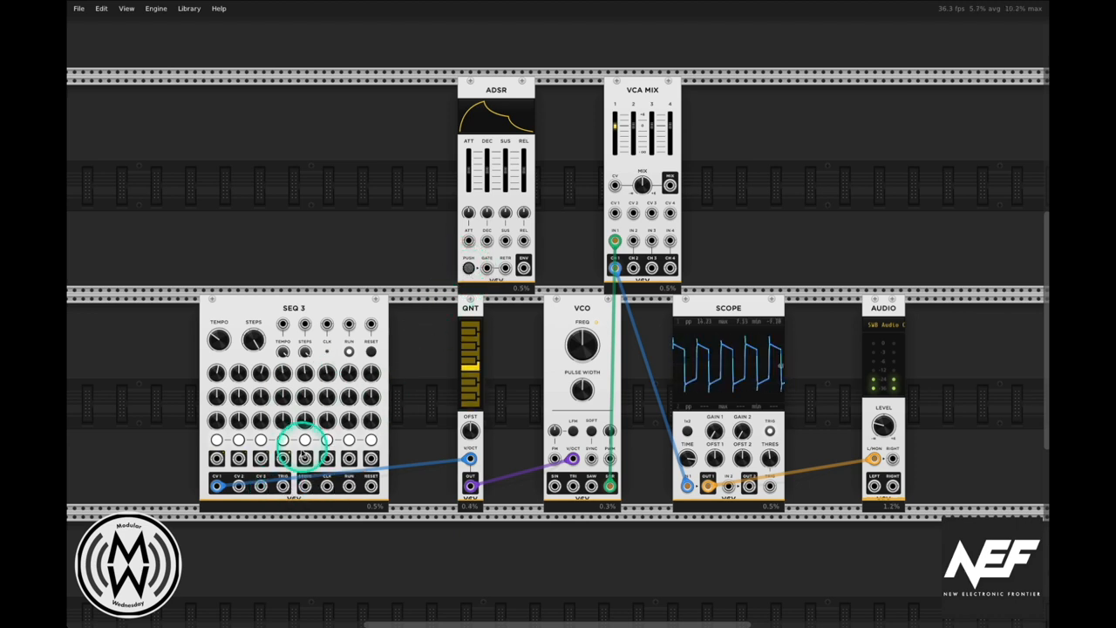
{"action": "mouse_move", "coordinate": [282, 485]}
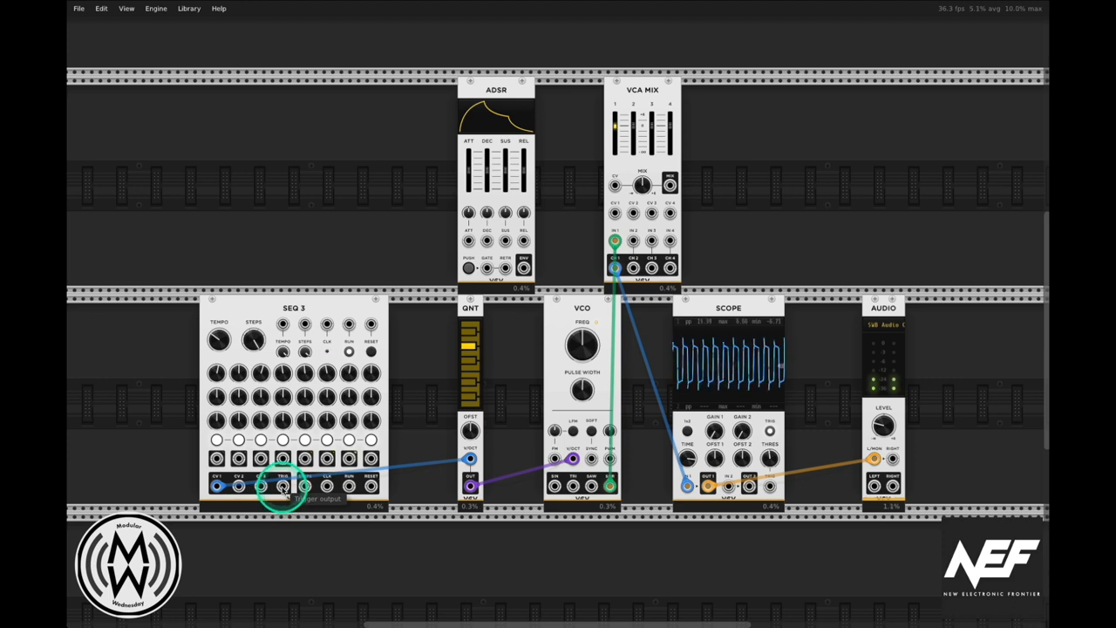
Cable the SEQ 3 trigger output into the ADSR GATE input
{"action": "left_click", "coordinate": [283, 485]}
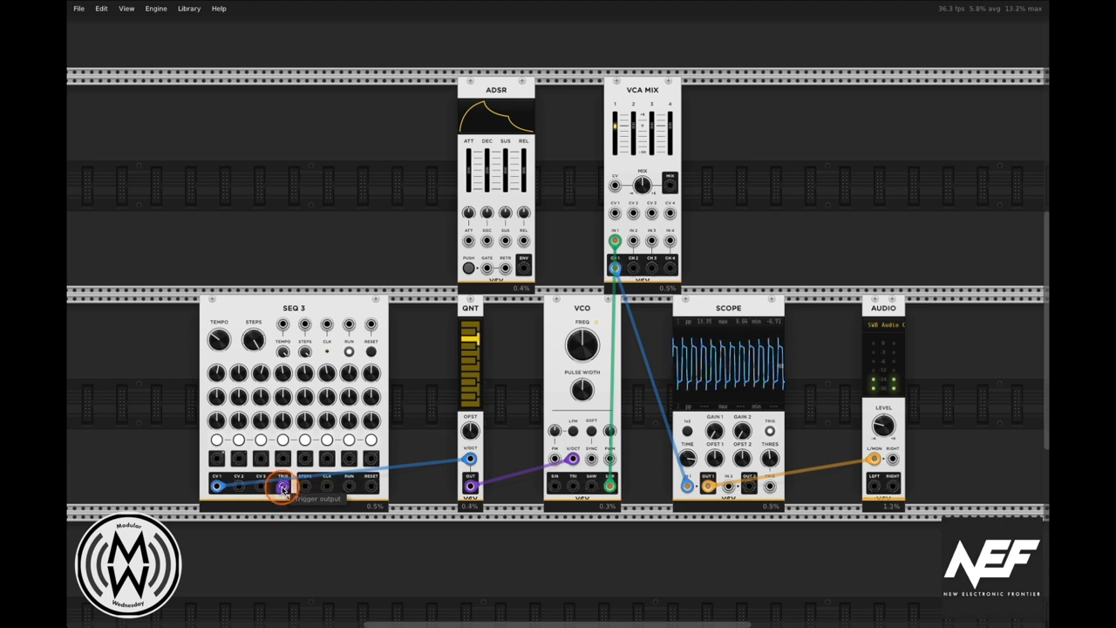
{"action": "left_click_drag", "start_coordinate": [283, 486], "coordinate": [427, 321]}
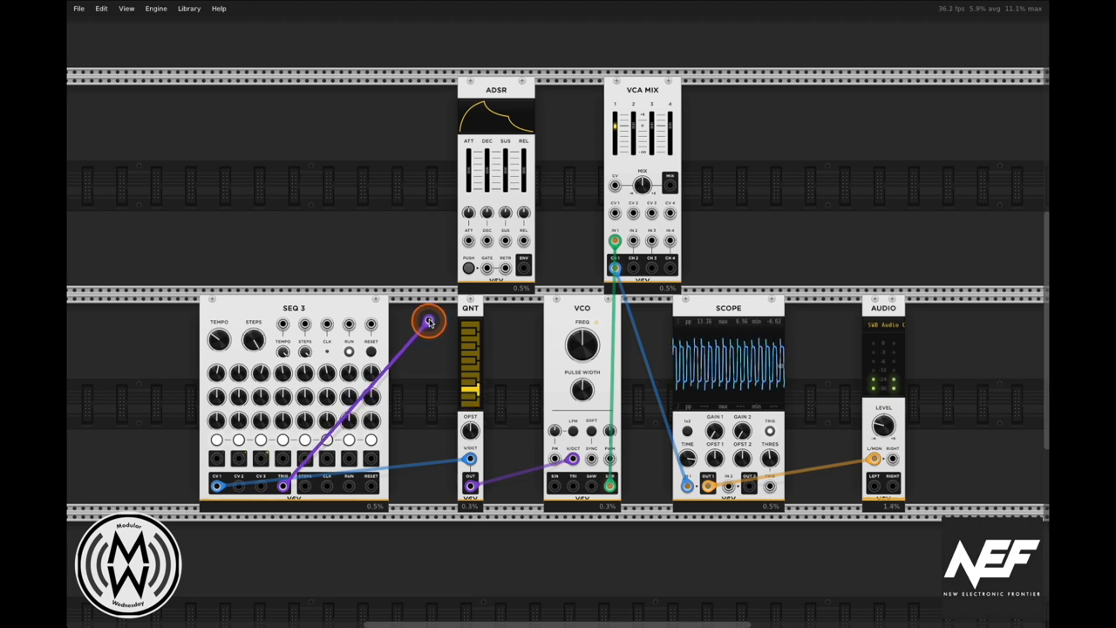
{"action": "left_click_drag", "start_coordinate": [427, 317], "coordinate": [487, 268]}
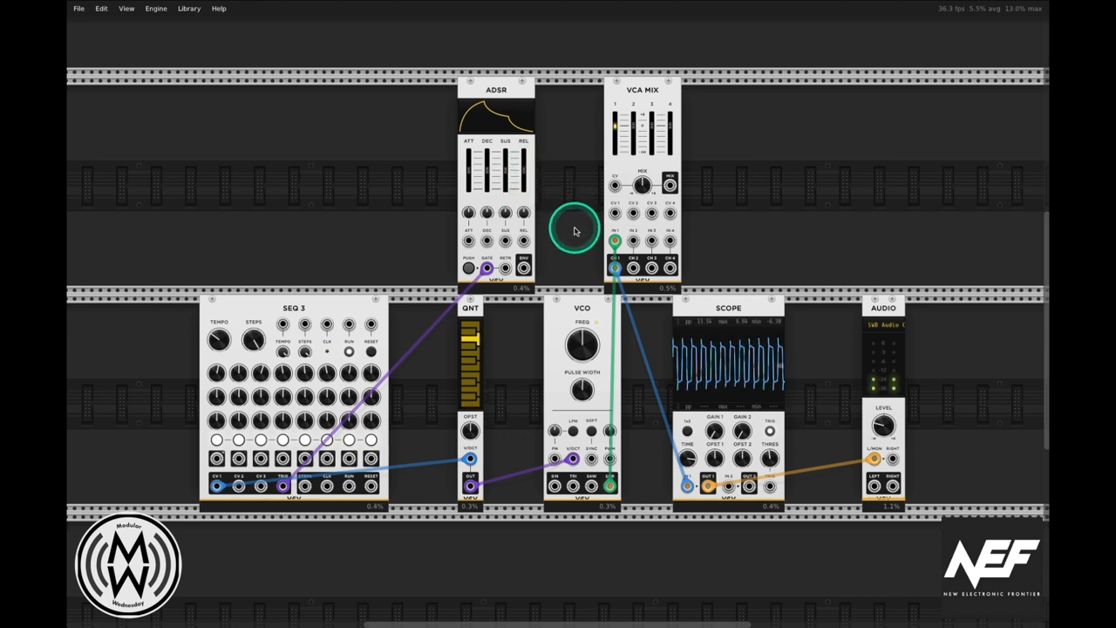
{"action": "mouse_move", "coordinate": [548, 199]}
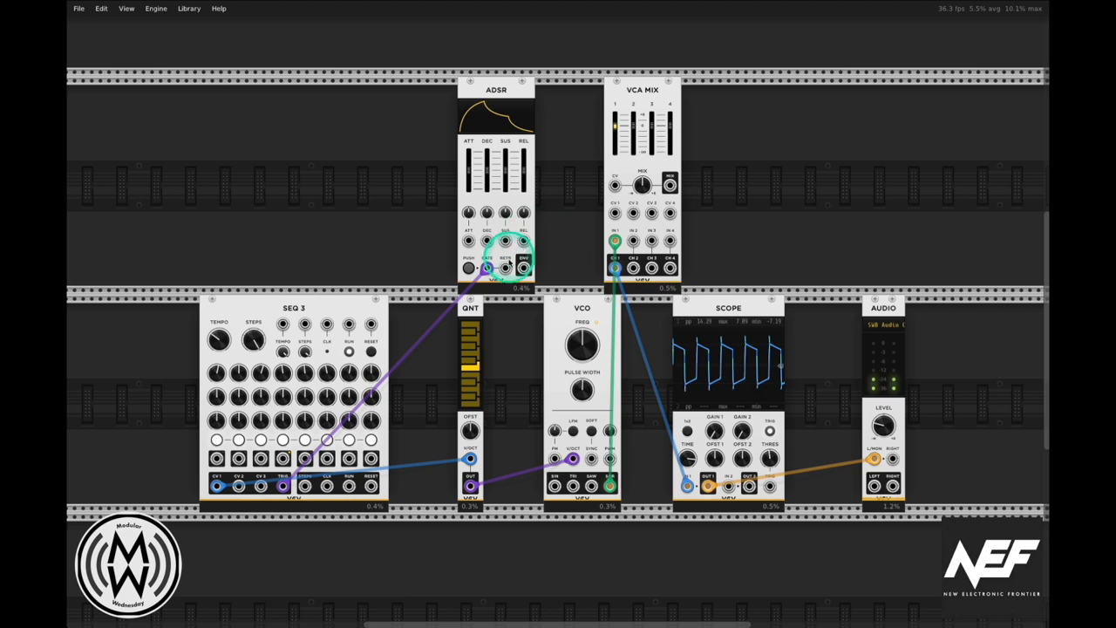
{"action": "mouse_move", "coordinate": [523, 264]}
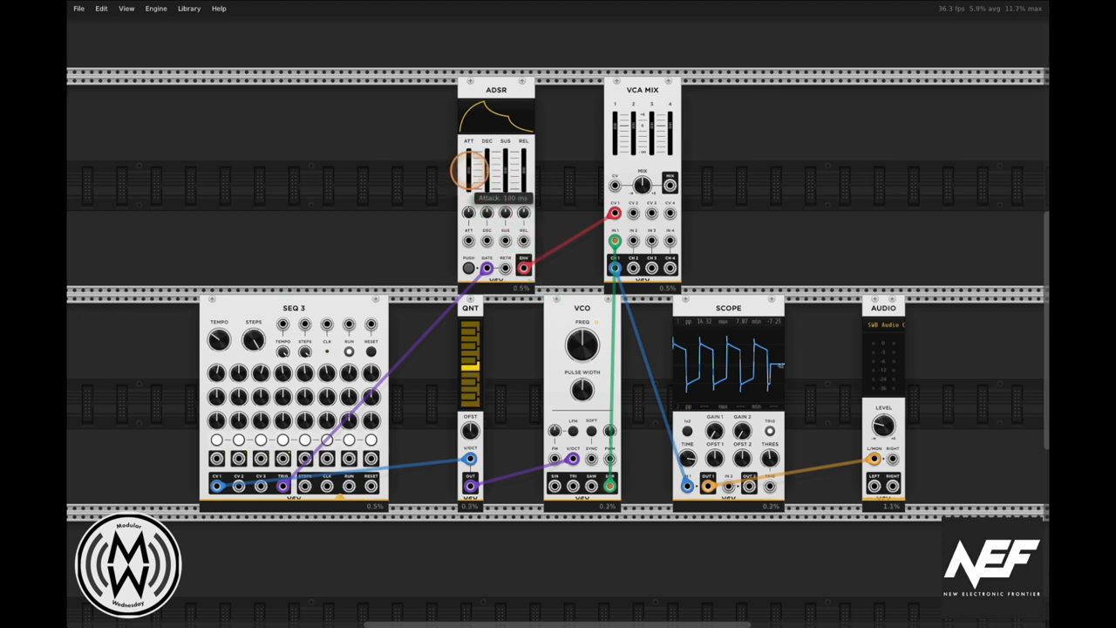
Shorten the ADSR attack to a few milliseconds, tweak decay, and lengthen the release considerably
{"action": "left_click_drag", "start_coordinate": [469, 173], "coordinate": [469, 183]}
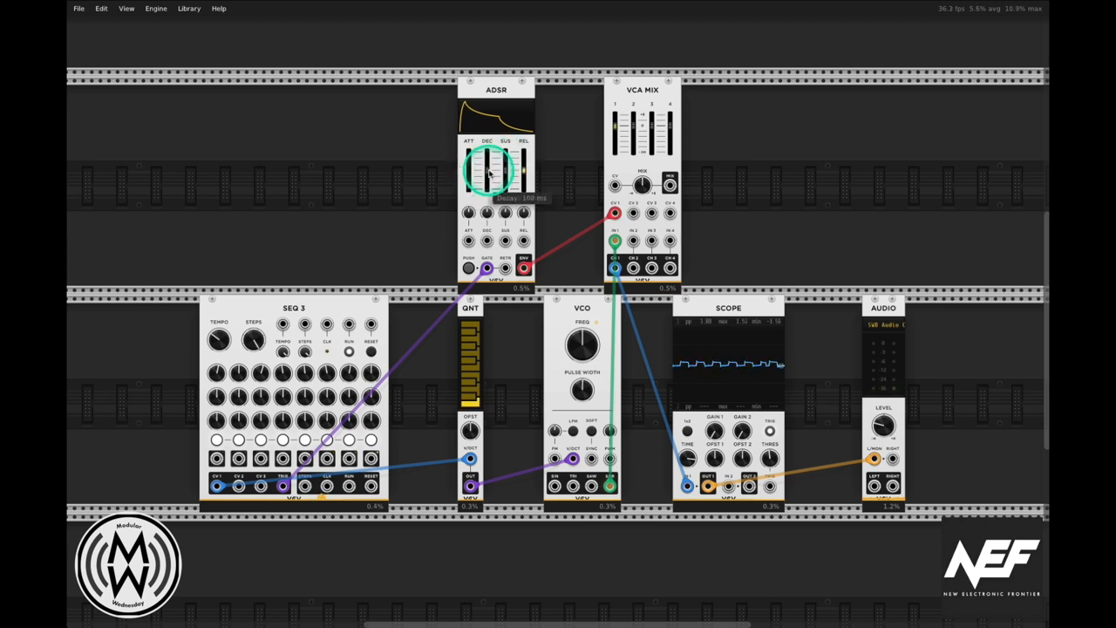
{"action": "left_click_drag", "start_coordinate": [523, 165], "coordinate": [523, 175]}
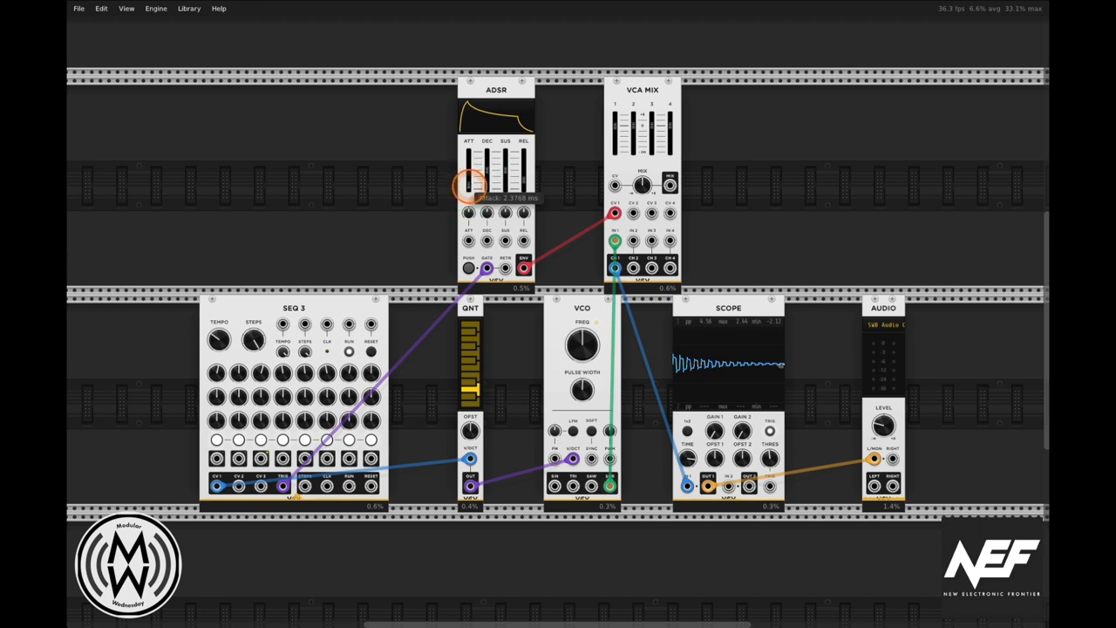
{"action": "left_click_drag", "start_coordinate": [497, 188], "coordinate": [497, 170]}
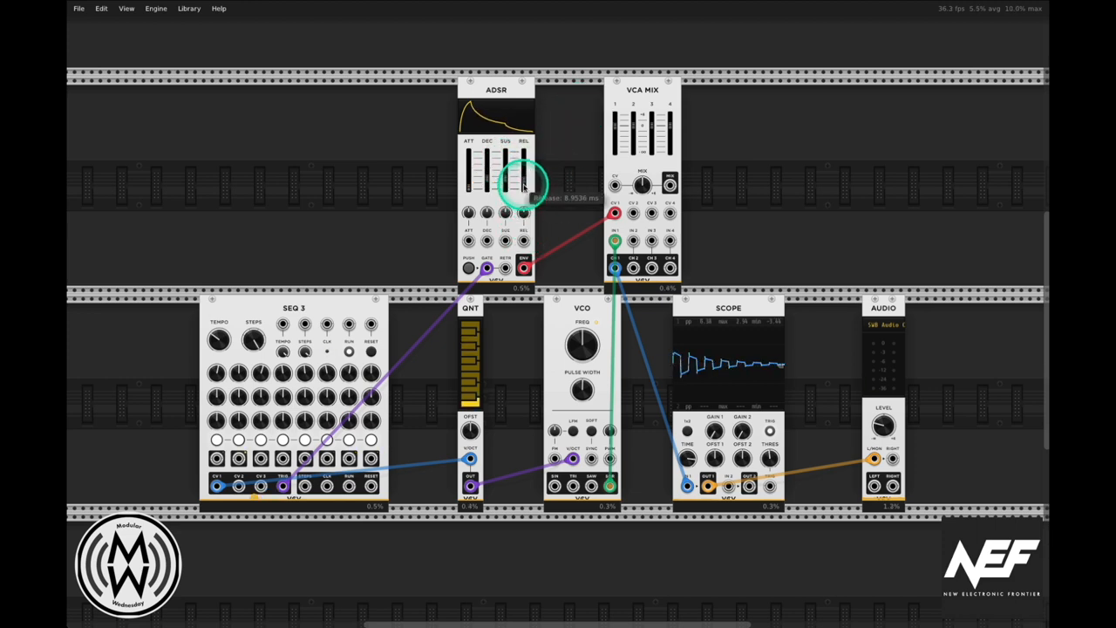
{"action": "left_click_drag", "start_coordinate": [523, 183], "coordinate": [523, 178]}
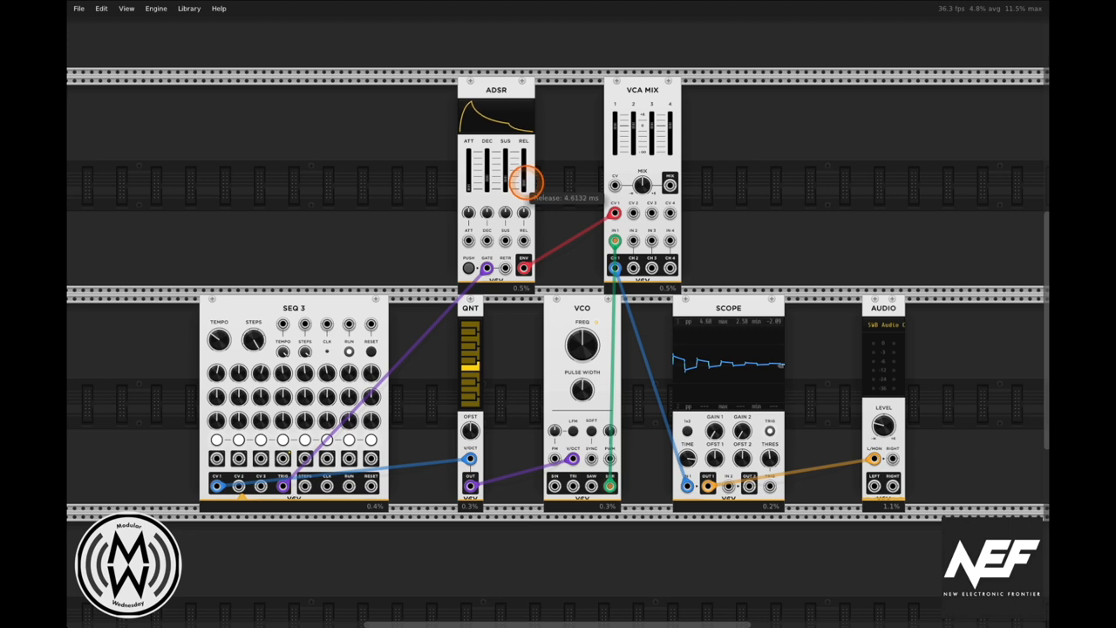
{"action": "left_click_drag", "start_coordinate": [523, 183], "coordinate": [523, 195]}
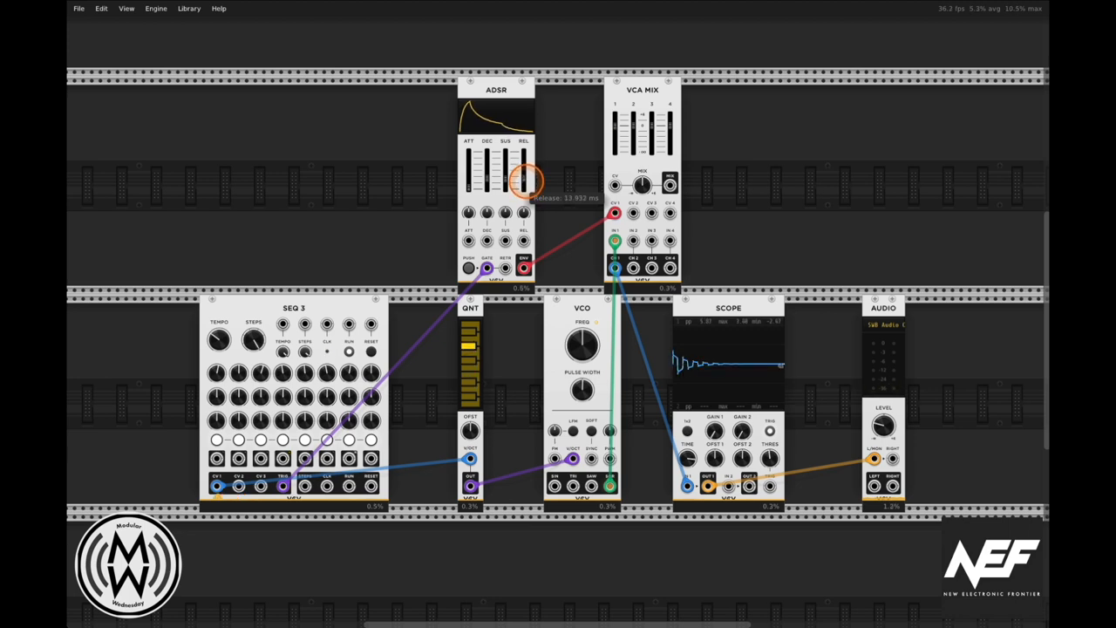
{"action": "left_click_drag", "start_coordinate": [525, 183], "coordinate": [525, 157]}
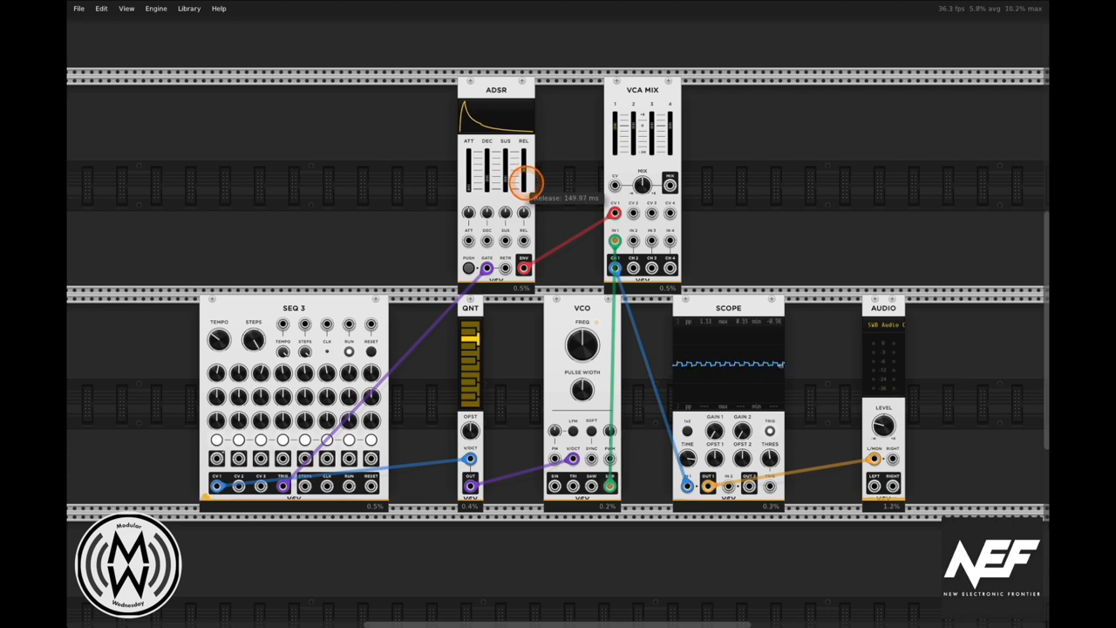
{"action": "left_click_drag", "start_coordinate": [526, 177], "coordinate": [506, 177]}
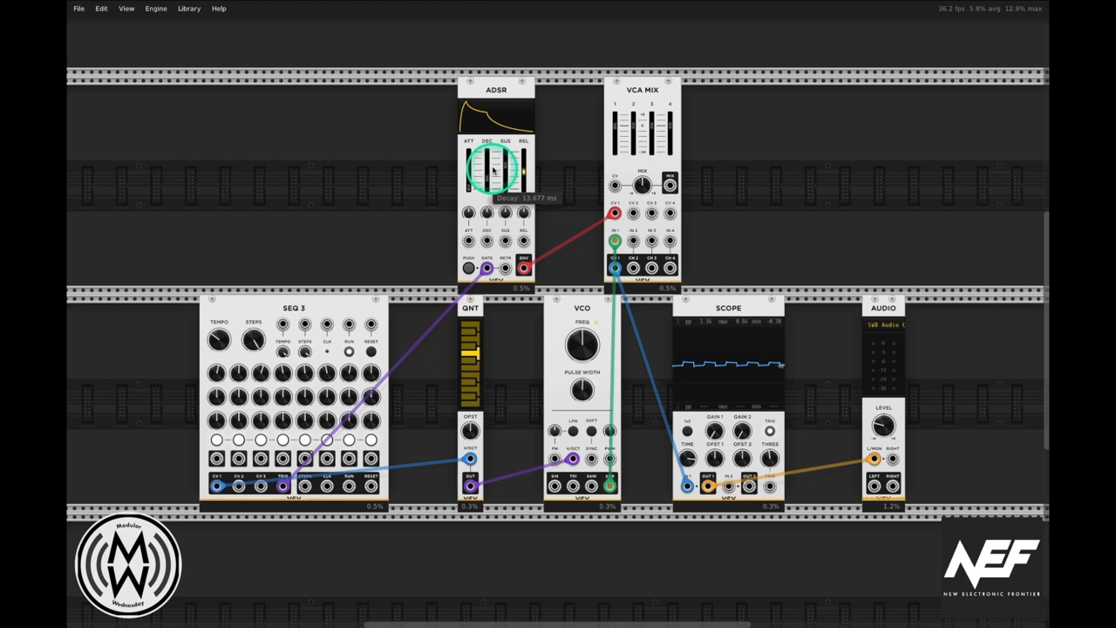
Fine-tune the ADSR attack and decay times over several small slider moves
{"action": "left_click_drag", "start_coordinate": [495, 173], "coordinate": [495, 183]}
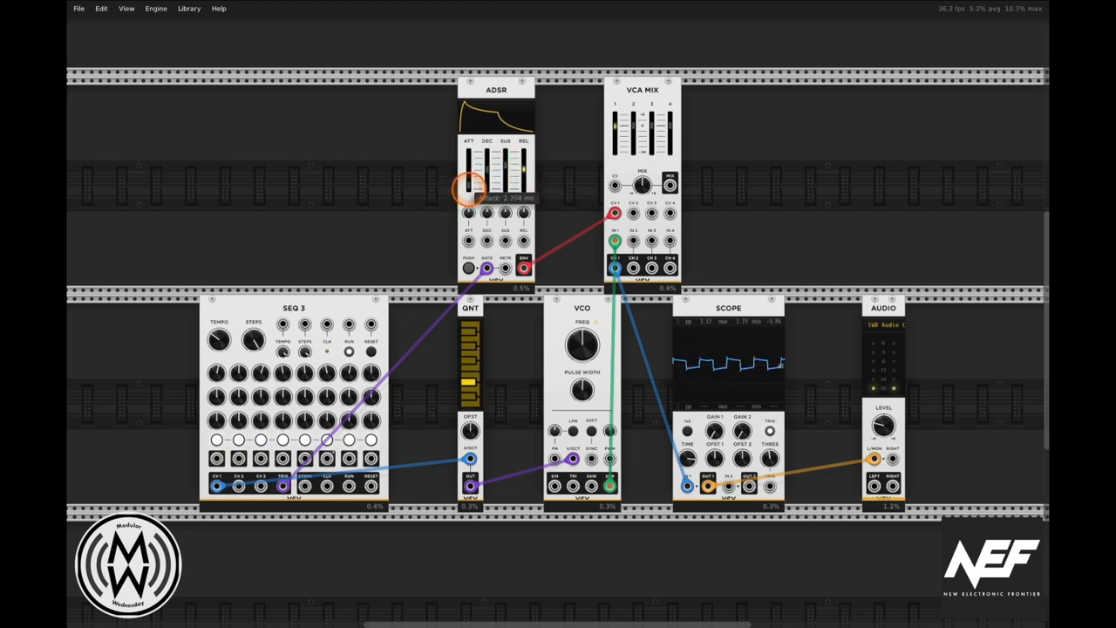
{"action": "left_click_drag", "start_coordinate": [467, 188], "coordinate": [468, 178]}
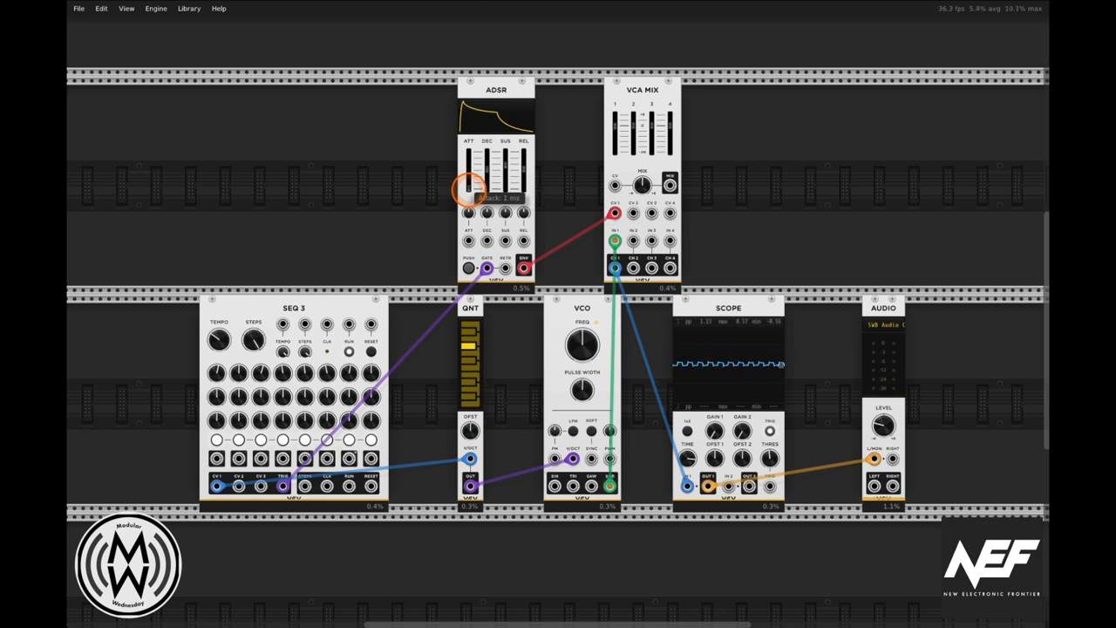
{"action": "left_click_drag", "start_coordinate": [469, 188], "coordinate": [469, 165]}
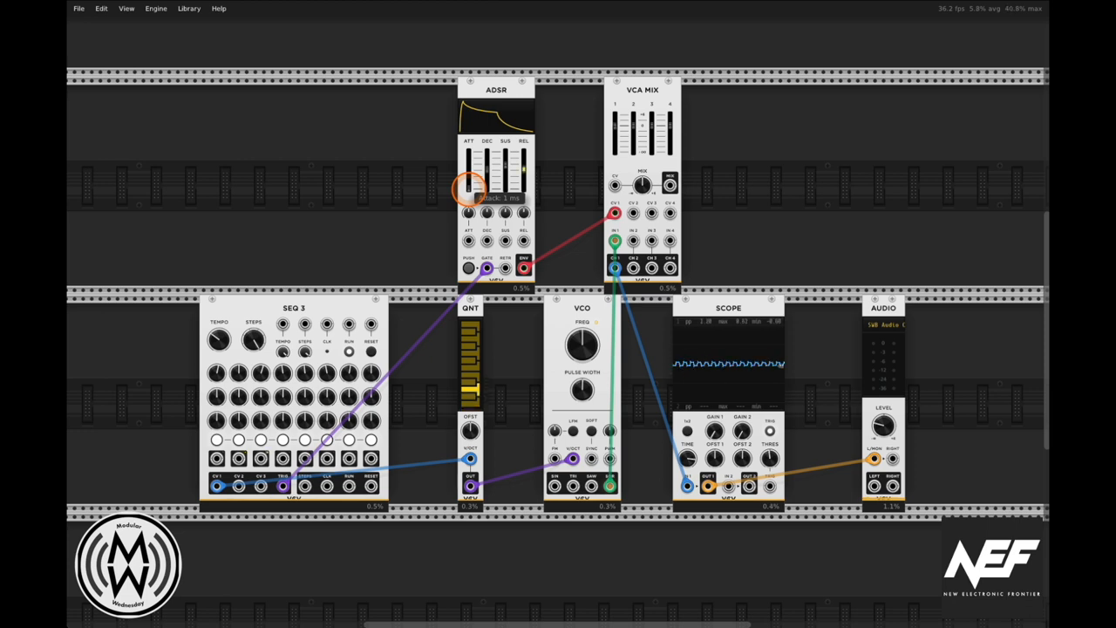
{"action": "left_click_drag", "start_coordinate": [469, 188], "coordinate": [469, 185]}
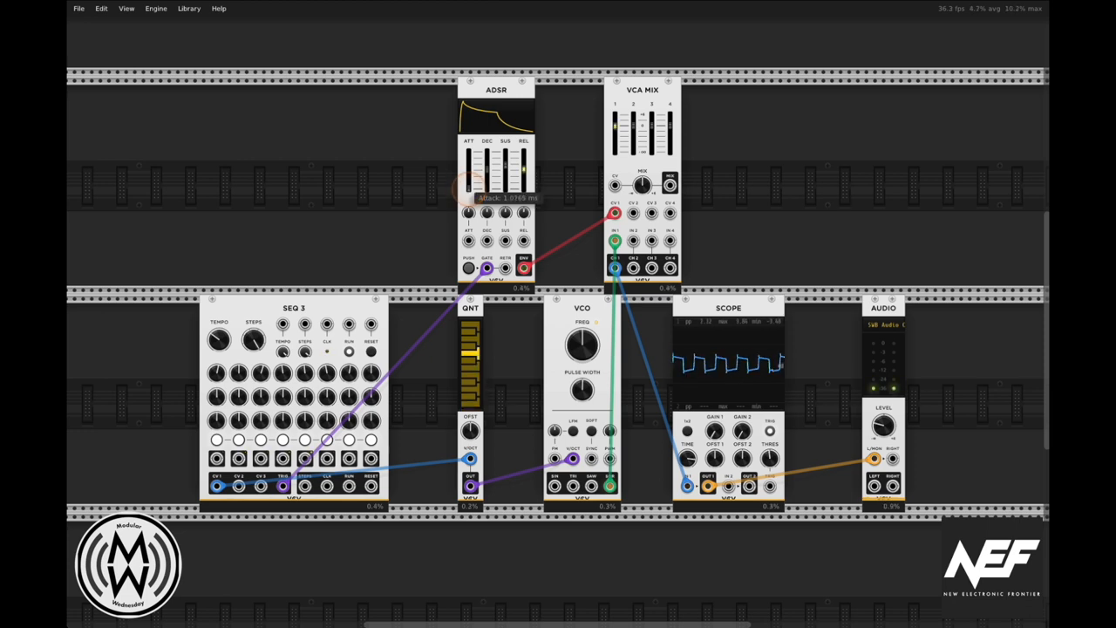
{"action": "left_click_drag", "start_coordinate": [485, 190], "coordinate": [469, 189]}
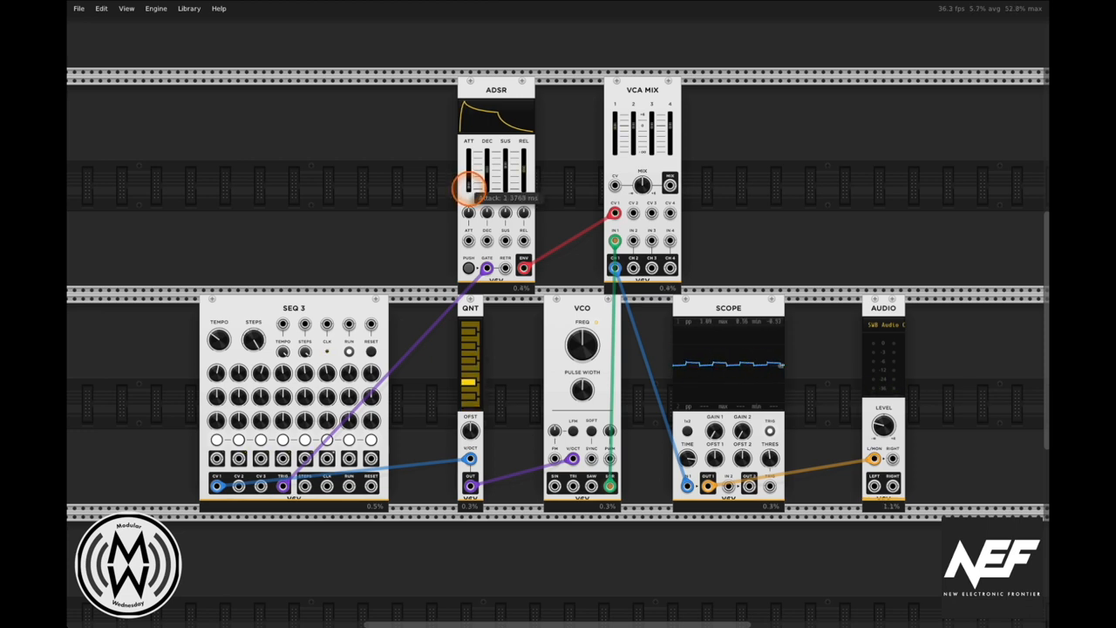
{"action": "left_click_drag", "start_coordinate": [469, 189], "coordinate": [469, 191]}
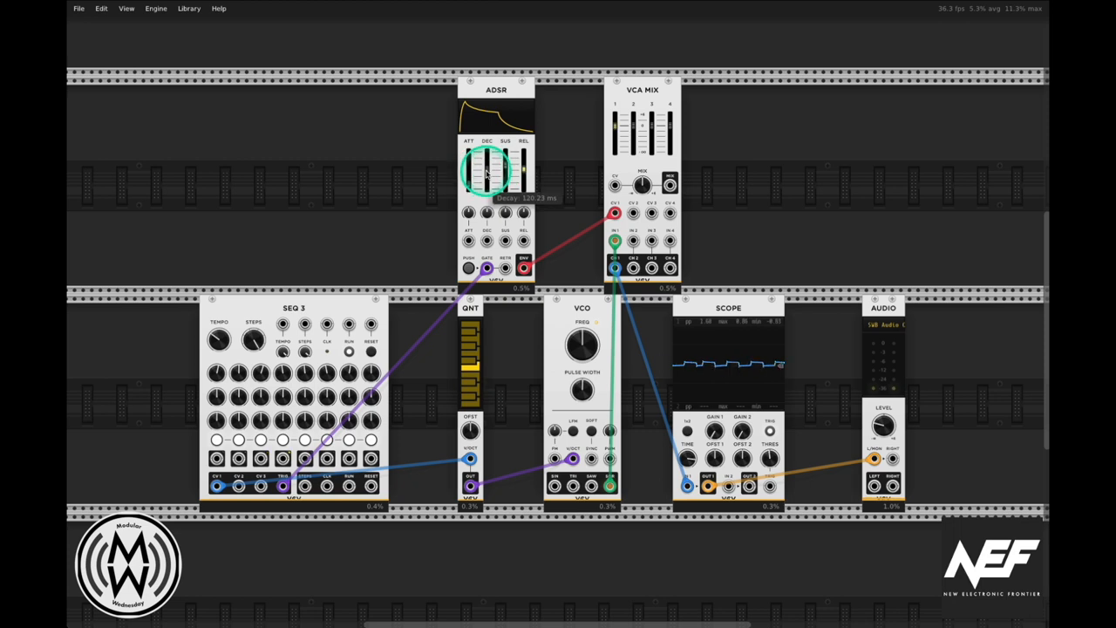
{"action": "left_click_drag", "start_coordinate": [487, 175], "coordinate": [487, 161]}
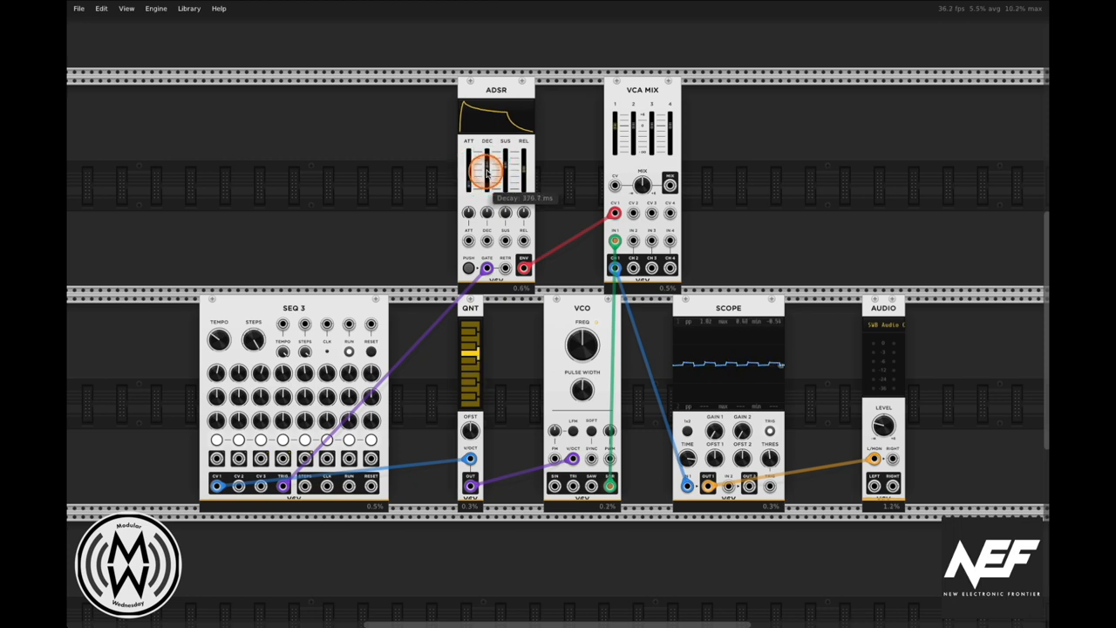
{"action": "left_click_drag", "start_coordinate": [486, 166], "coordinate": [486, 160]}
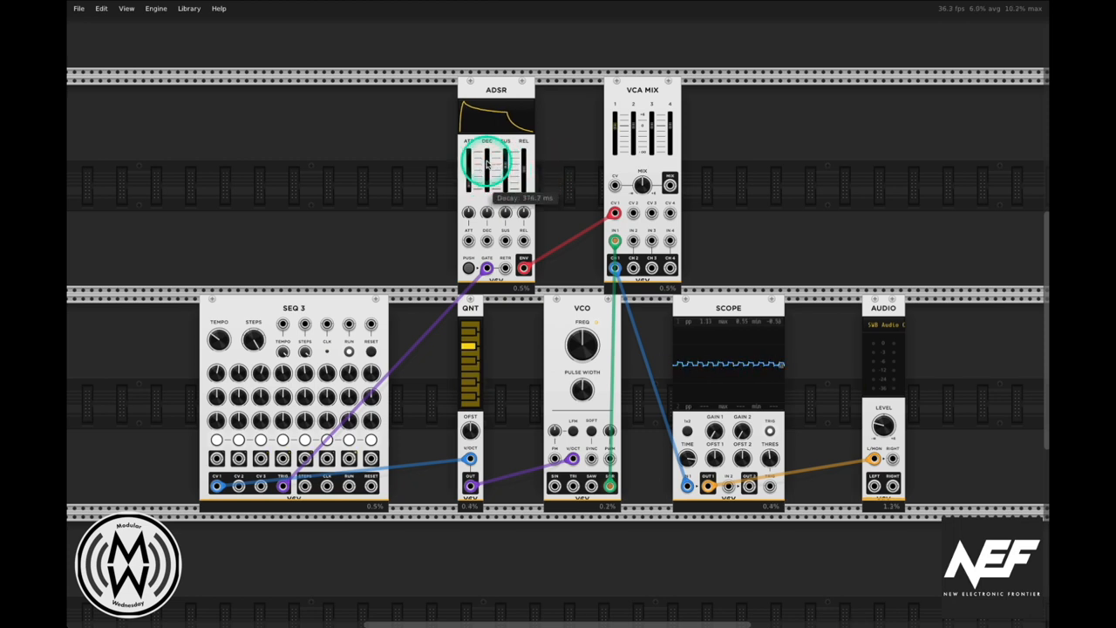
{"action": "left_click_drag", "start_coordinate": [488, 164], "coordinate": [488, 154]}
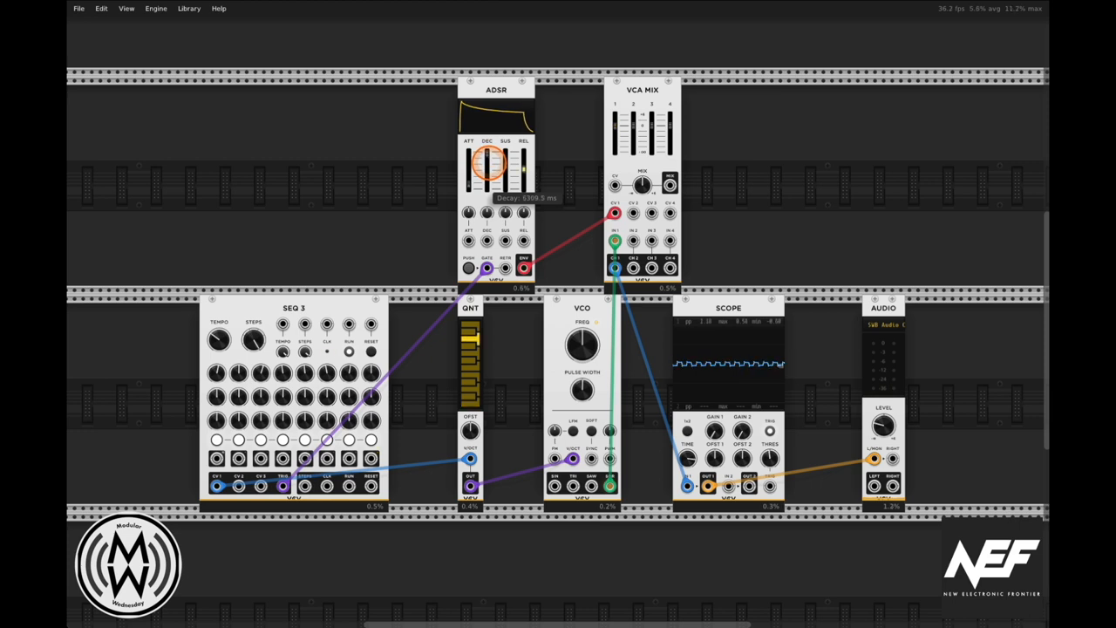
Set the ADSR sustain level and adjust release and decay to reshape the envelope tail
{"action": "left_click_drag", "start_coordinate": [506, 160], "coordinate": [506, 157]}
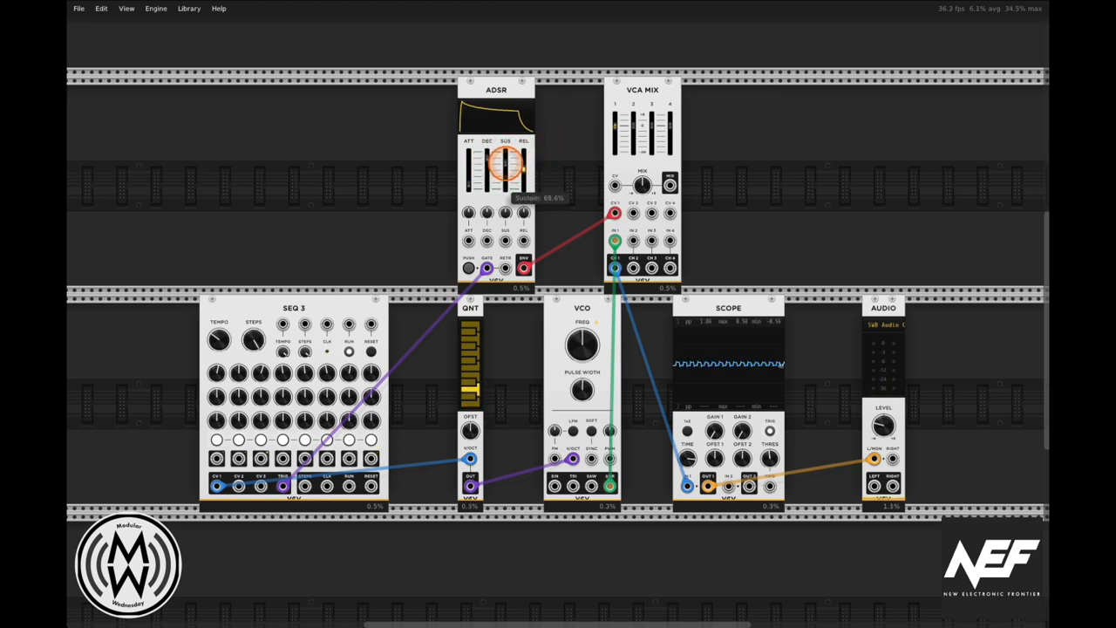
{"action": "left_click_drag", "start_coordinate": [504, 166], "coordinate": [523, 171]}
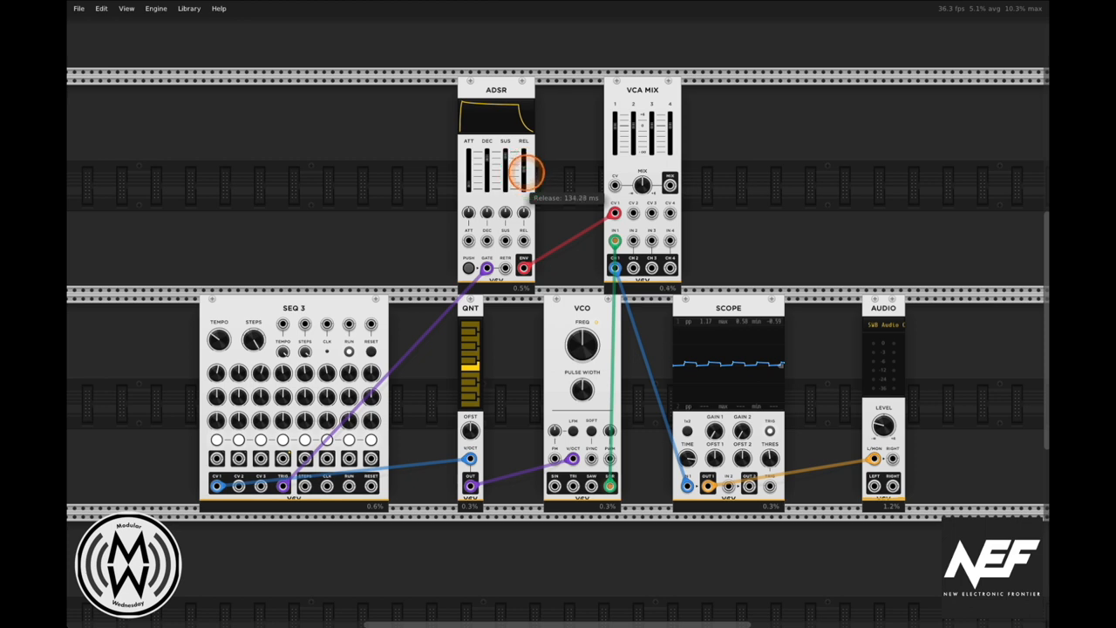
{"action": "left_click_drag", "start_coordinate": [523, 173], "coordinate": [523, 178]}
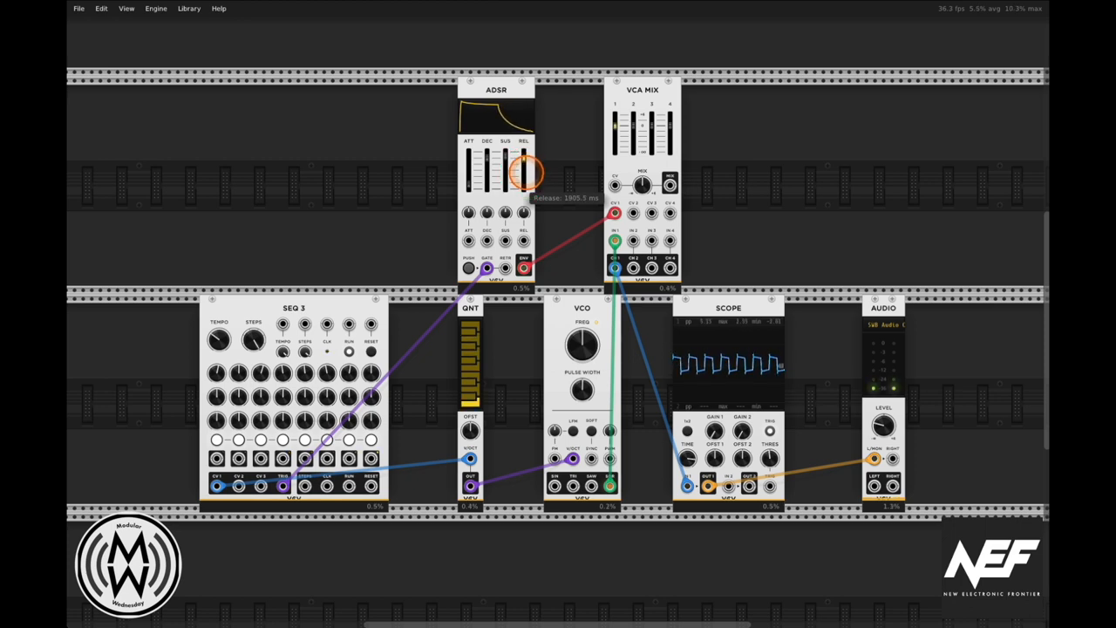
{"action": "left_click_drag", "start_coordinate": [521, 171], "coordinate": [523, 157]}
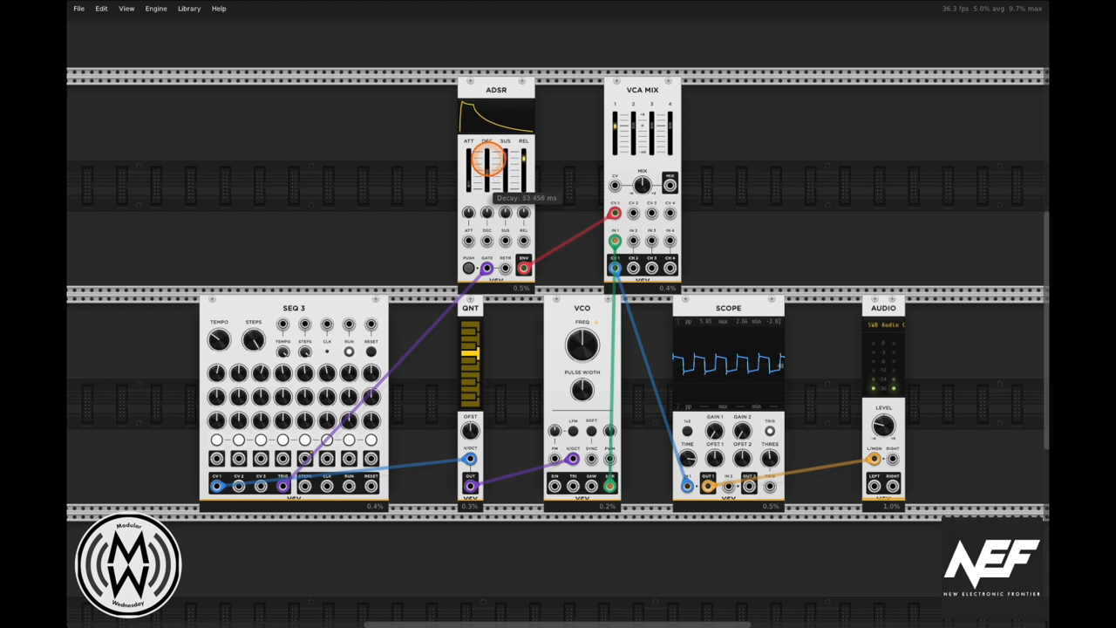
{"action": "left_click_drag", "start_coordinate": [504, 174], "coordinate": [504, 157]}
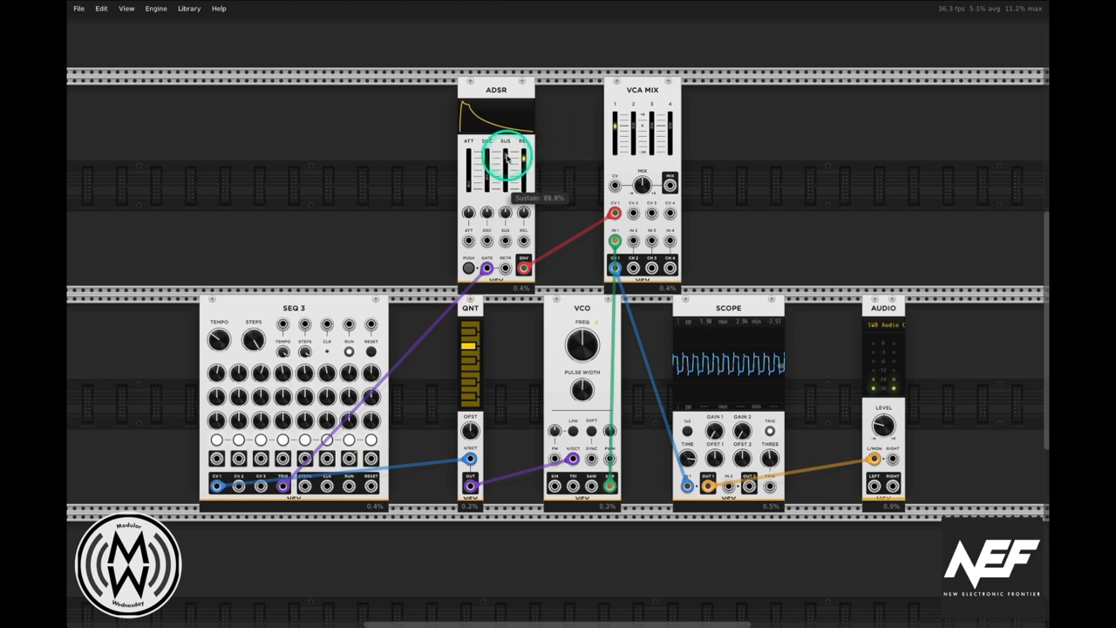
{"action": "left_click_drag", "start_coordinate": [506, 157], "coordinate": [505, 171]}
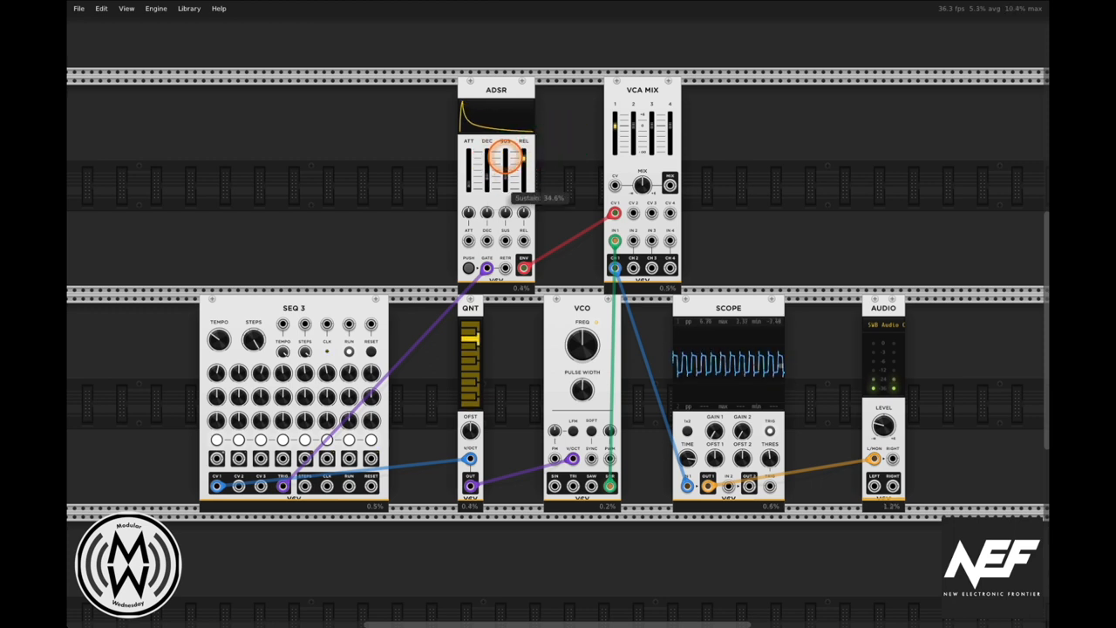
{"action": "left_click_drag", "start_coordinate": [523, 157], "coordinate": [523, 157]}
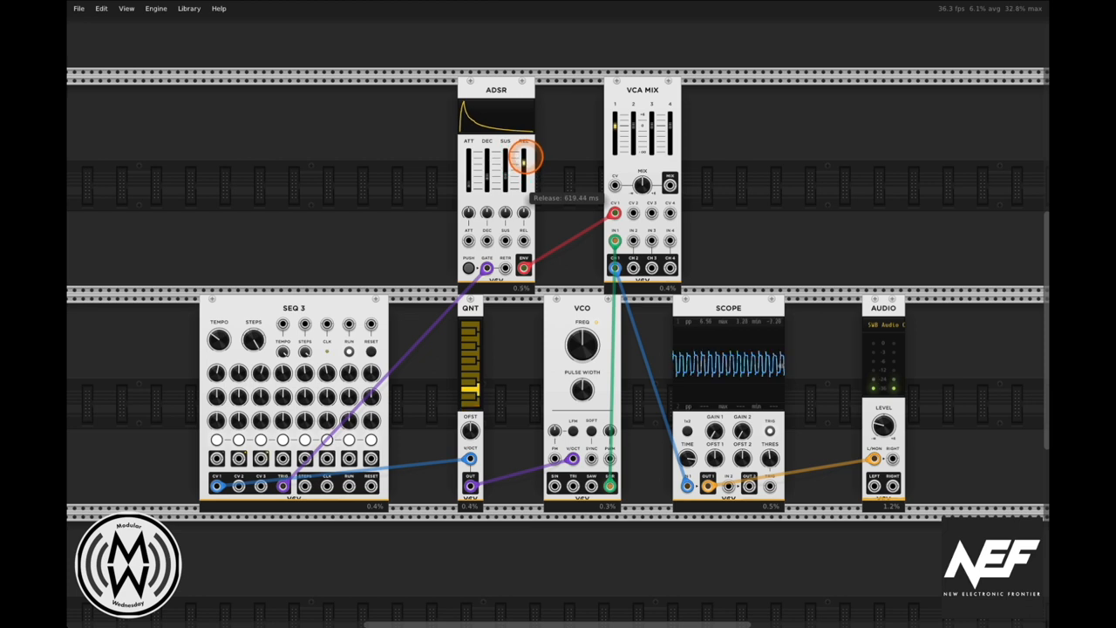
{"action": "left_click_drag", "start_coordinate": [523, 160], "coordinate": [523, 174]}
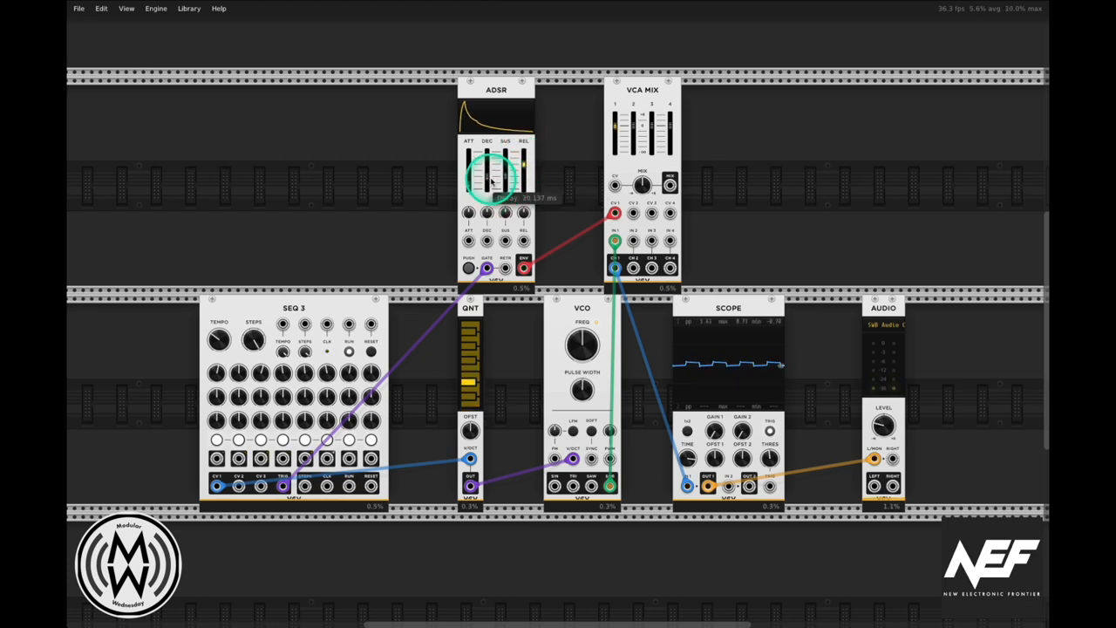
Retune the ADSR release repeatedly along with decay and attack while listening
{"action": "left_click_drag", "start_coordinate": [495, 188], "coordinate": [509, 171]}
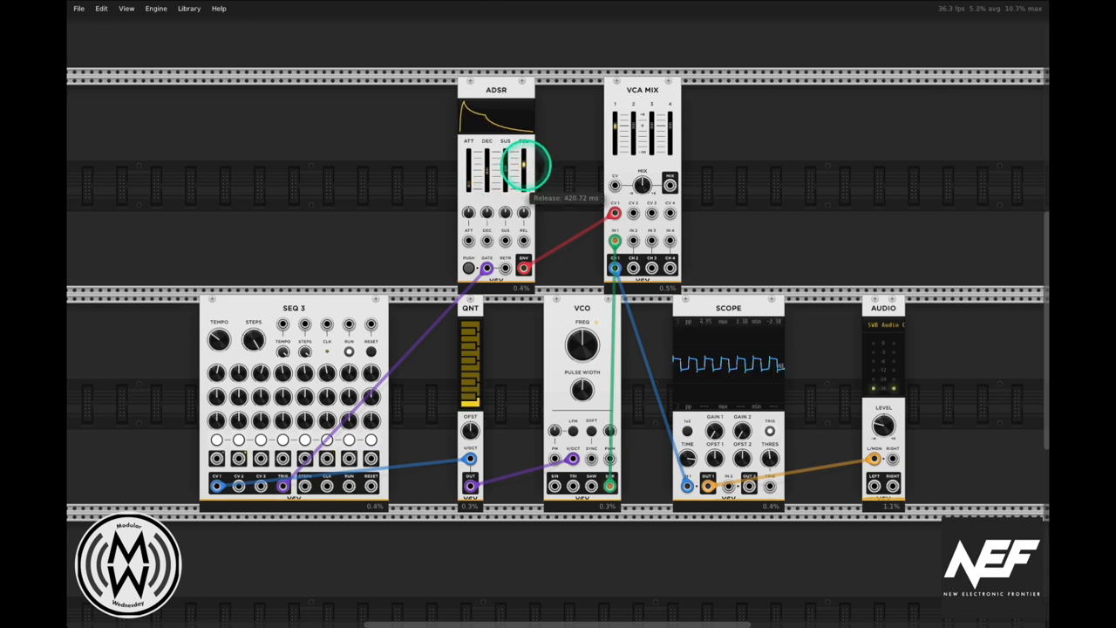
{"action": "left_click_drag", "start_coordinate": [523, 165], "coordinate": [526, 160]}
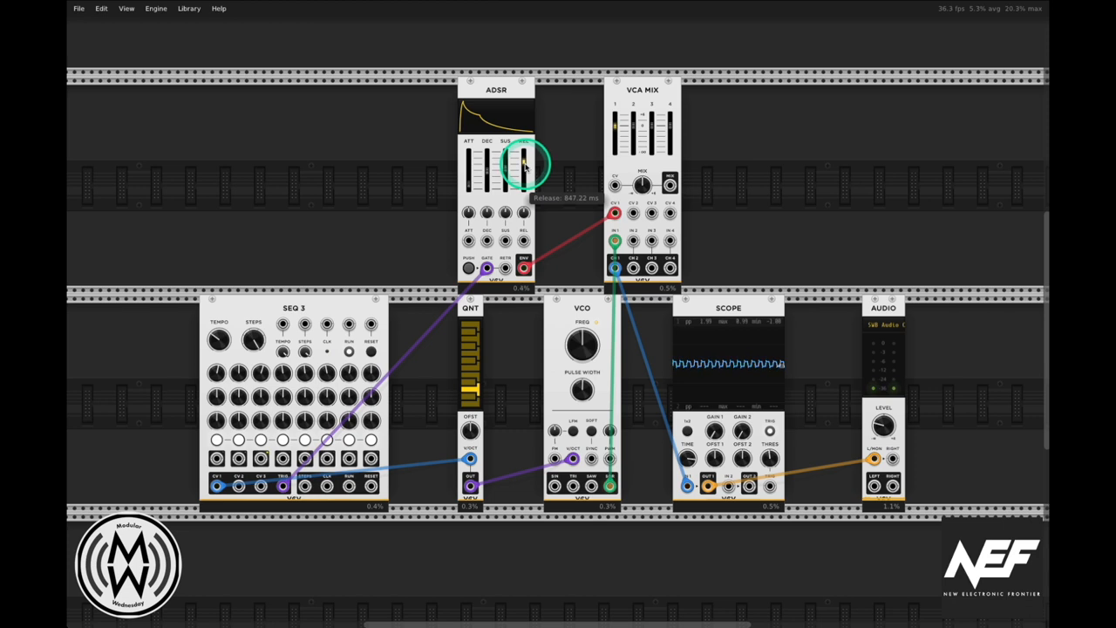
{"action": "left_click_drag", "start_coordinate": [523, 153], "coordinate": [523, 171]}
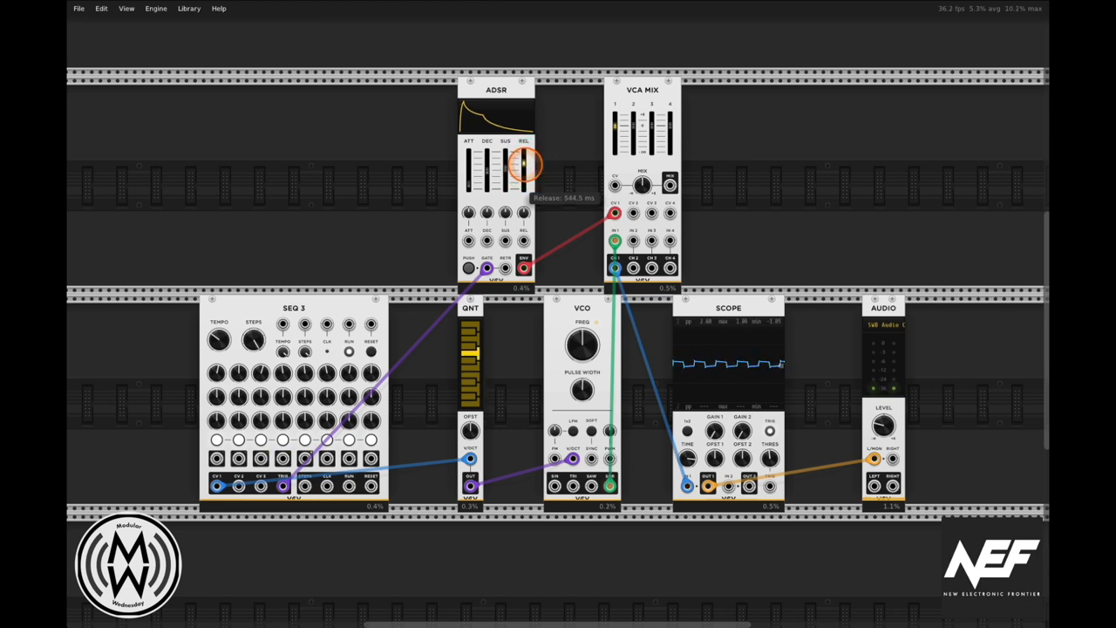
{"action": "left_click_drag", "start_coordinate": [523, 164], "coordinate": [531, 190]}
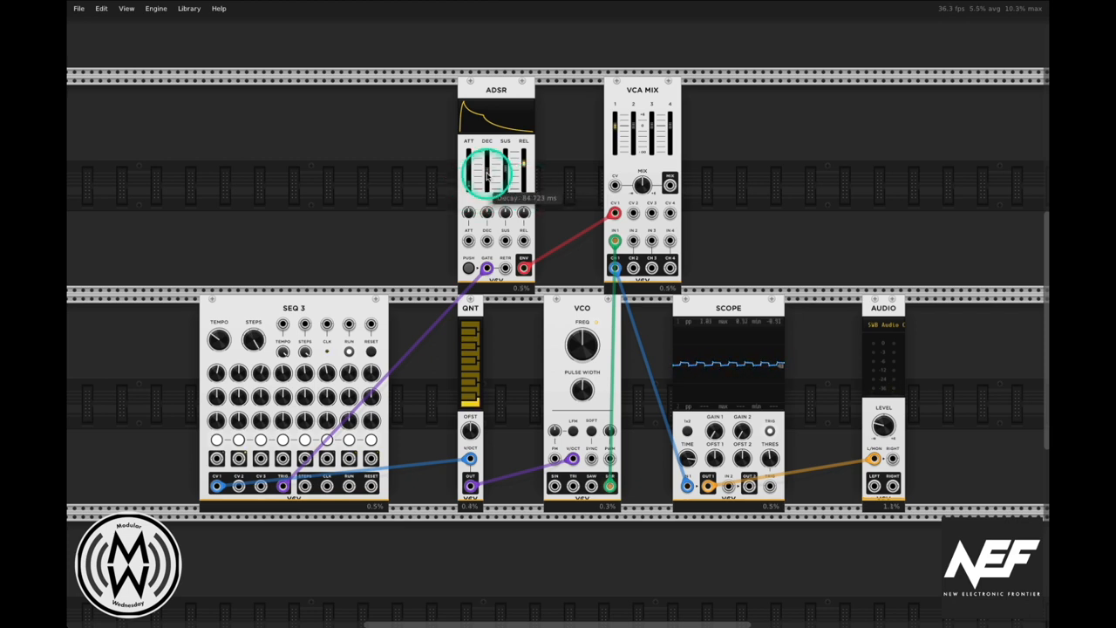
{"action": "left_click_drag", "start_coordinate": [469, 173], "coordinate": [469, 185]}
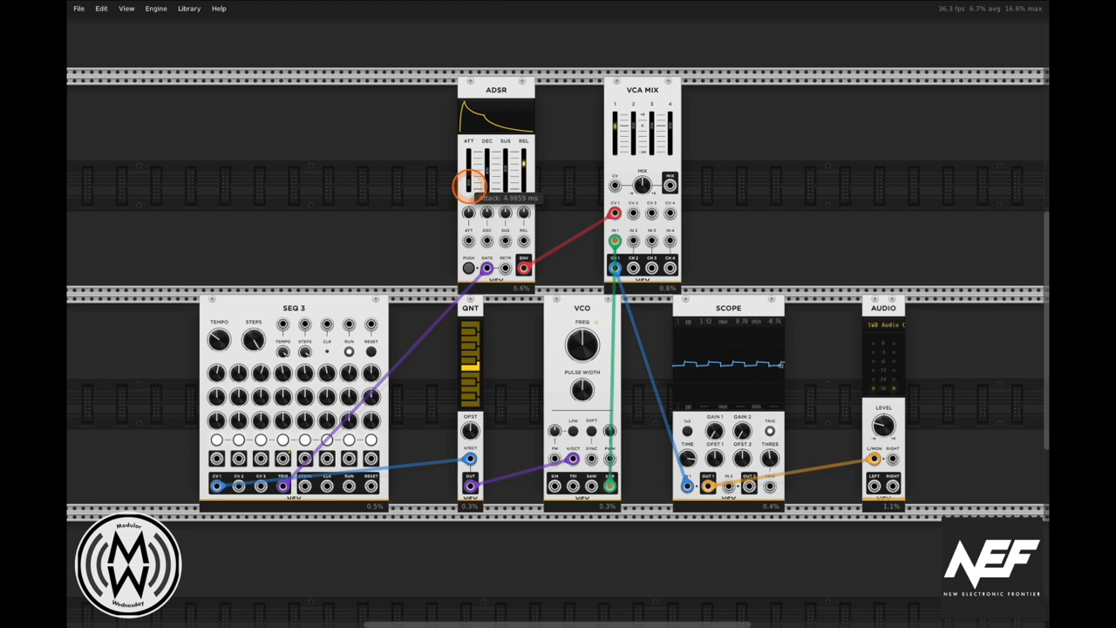
{"action": "left_click_drag", "start_coordinate": [469, 188], "coordinate": [469, 178]}
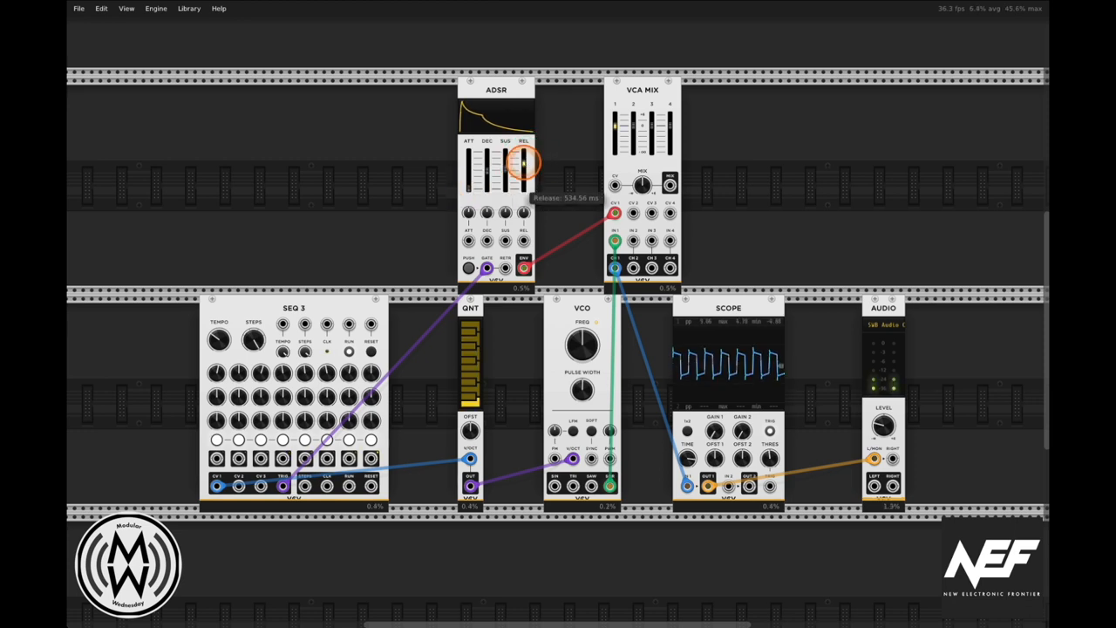
{"action": "left_click_drag", "start_coordinate": [521, 160], "coordinate": [522, 170]}
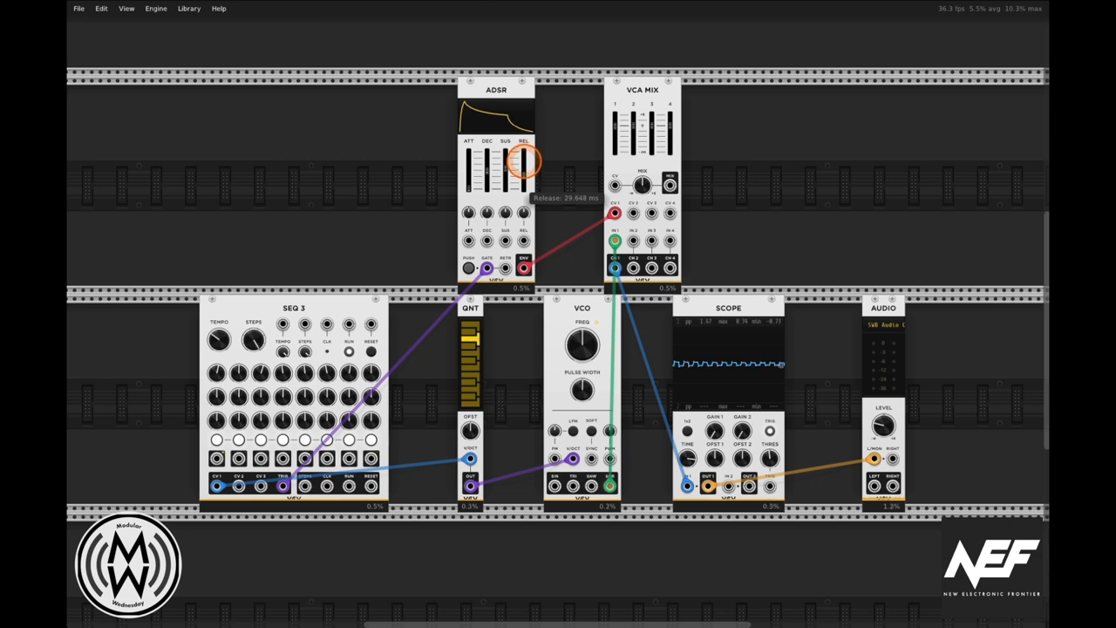
{"action": "left_click_drag", "start_coordinate": [520, 157], "coordinate": [519, 178]}
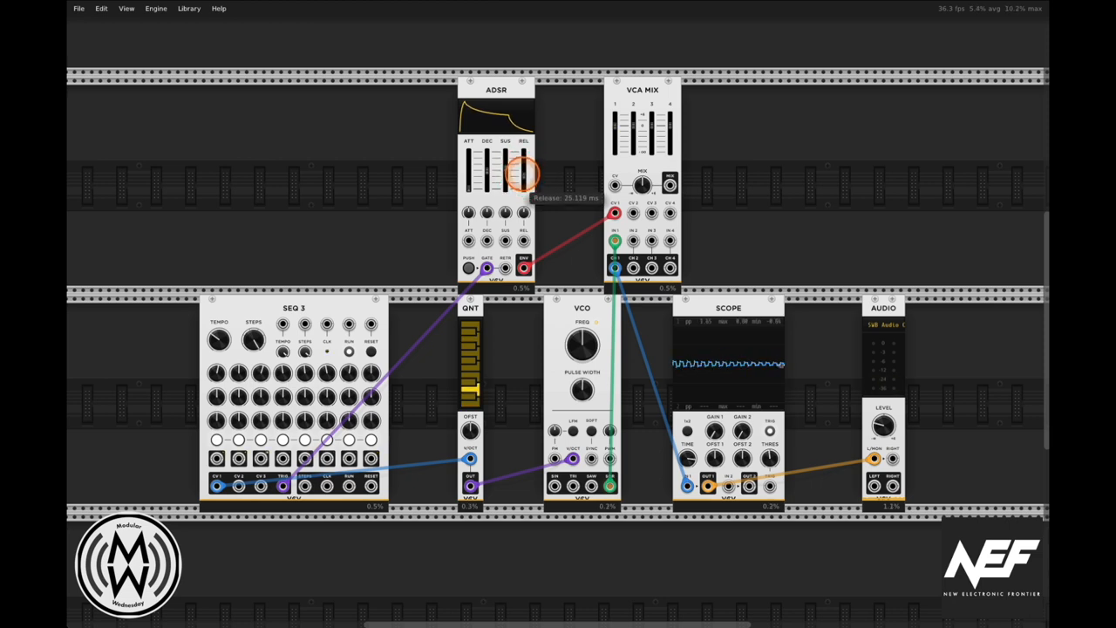
{"action": "left_click_drag", "start_coordinate": [516, 177], "coordinate": [516, 174]}
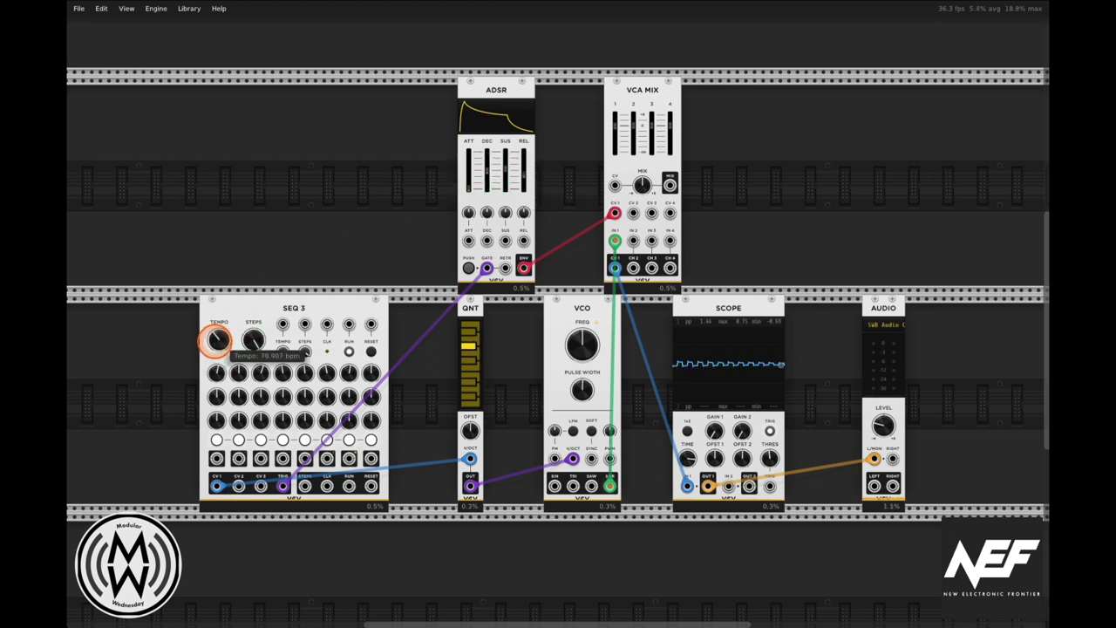
Change the SEQ 3 tempo, then readjust the ADSR sustain and attack
{"action": "left_click_drag", "start_coordinate": [502, 183], "coordinate": [502, 171]}
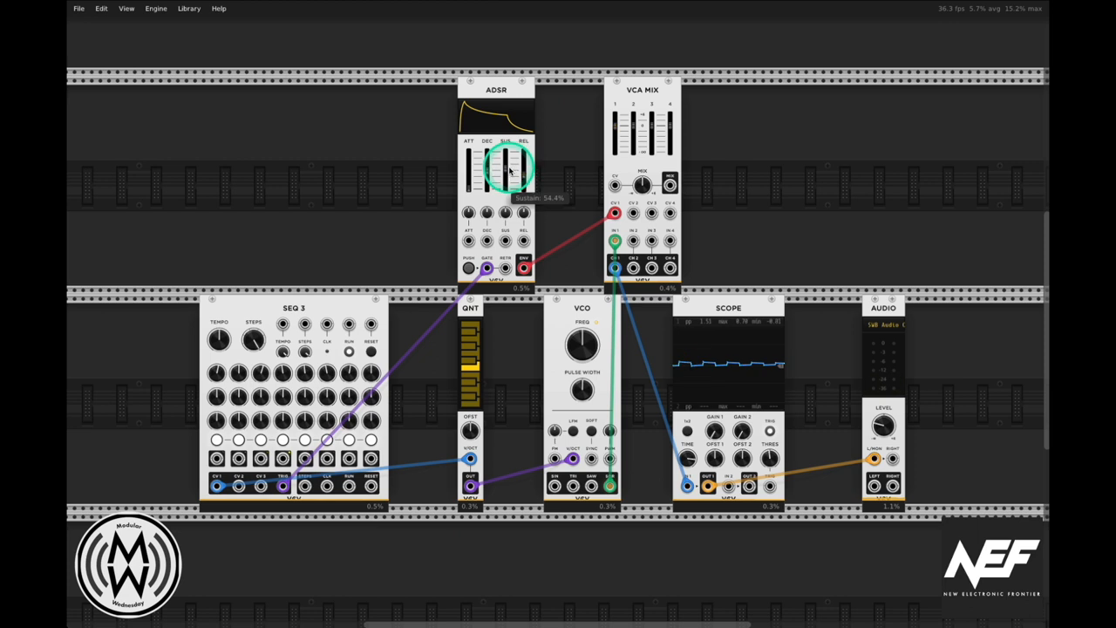
{"action": "left_click_drag", "start_coordinate": [506, 166], "coordinate": [505, 183]}
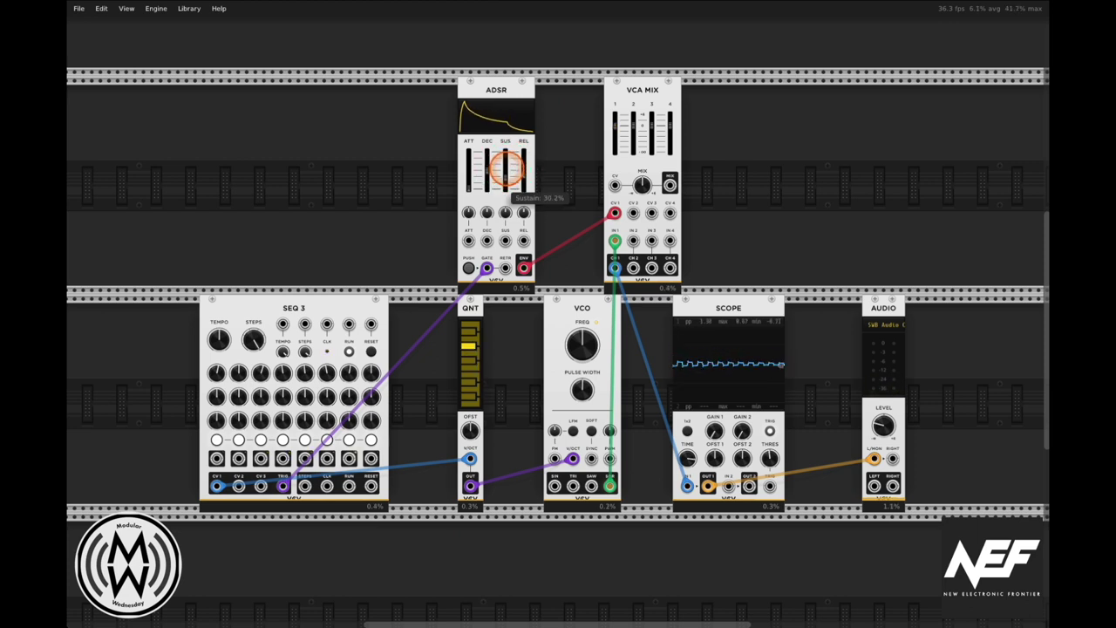
{"action": "left_click_drag", "start_coordinate": [506, 171], "coordinate": [523, 171]}
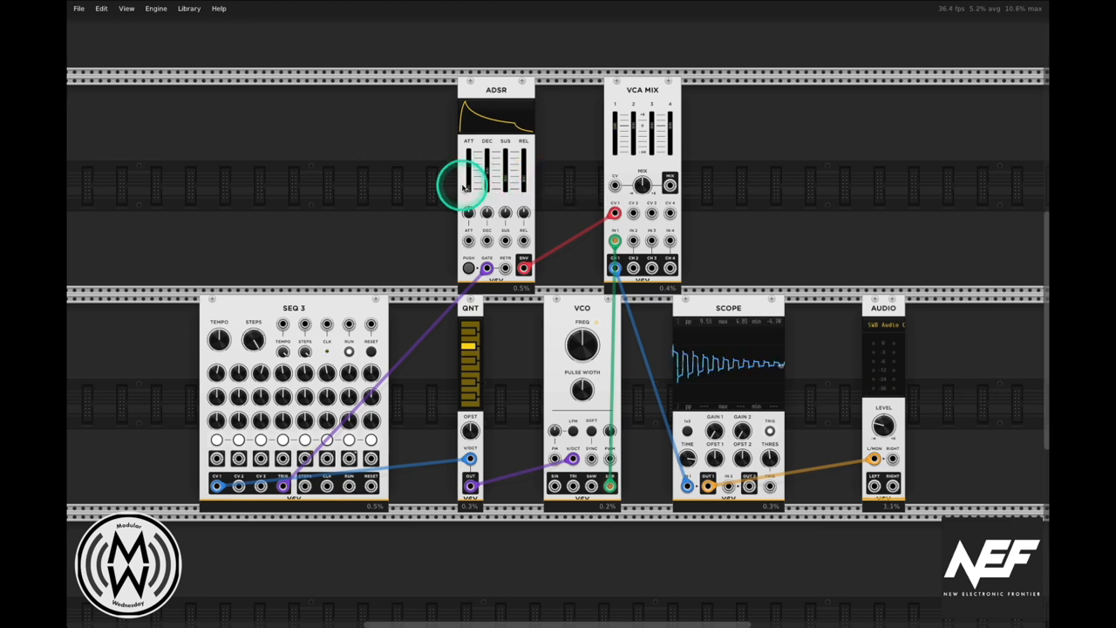
{"action": "left_click_drag", "start_coordinate": [467, 175], "coordinate": [467, 188]}
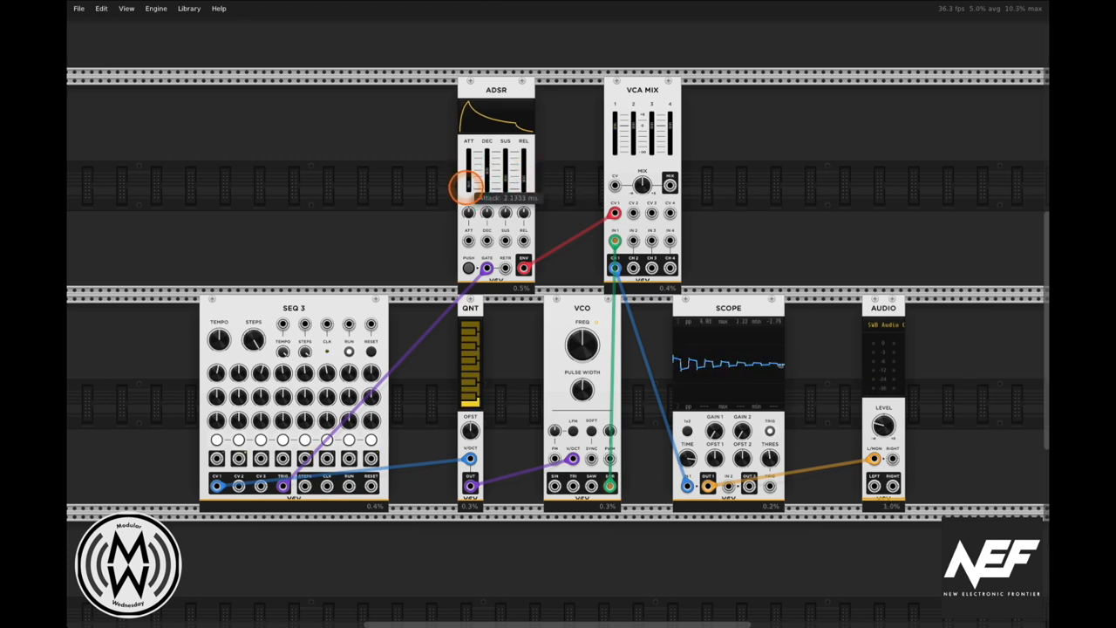
{"action": "left_click_drag", "start_coordinate": [469, 188], "coordinate": [469, 195]}
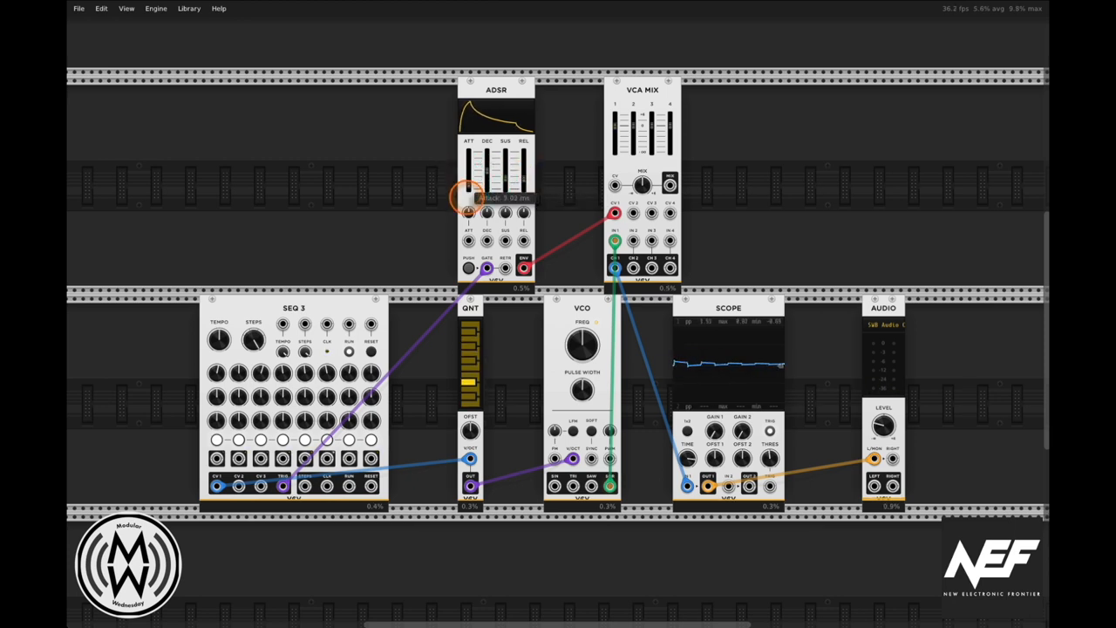
Lengthen the ADSR attack so the envelope rises slowly
{"action": "left_click_drag", "start_coordinate": [467, 196], "coordinate": [468, 178]}
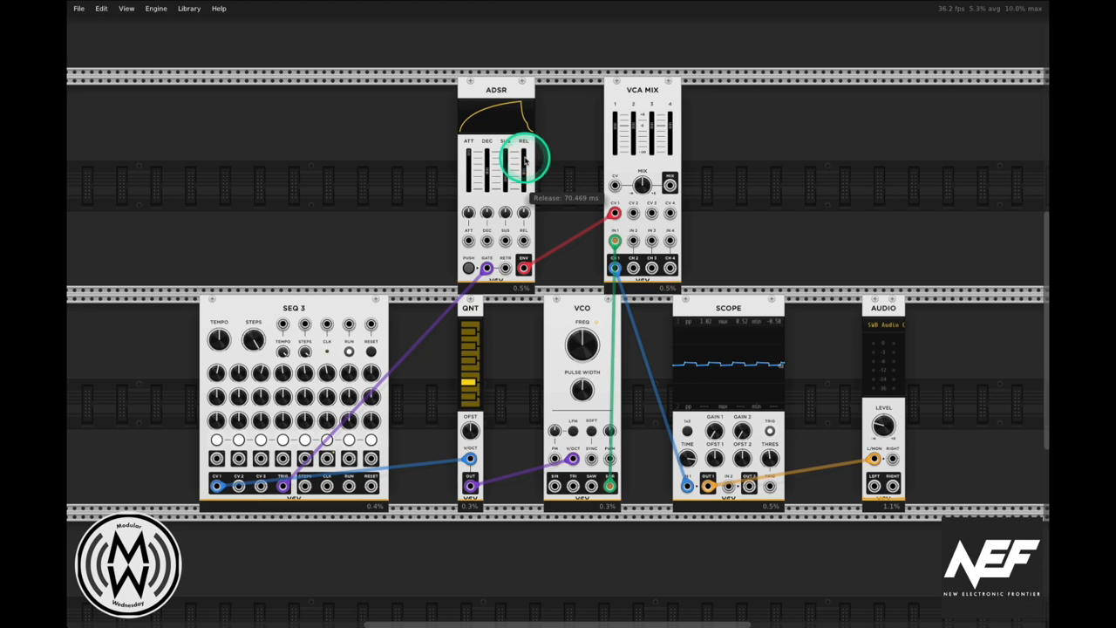
{"action": "mouse_move", "coordinate": [467, 160]}
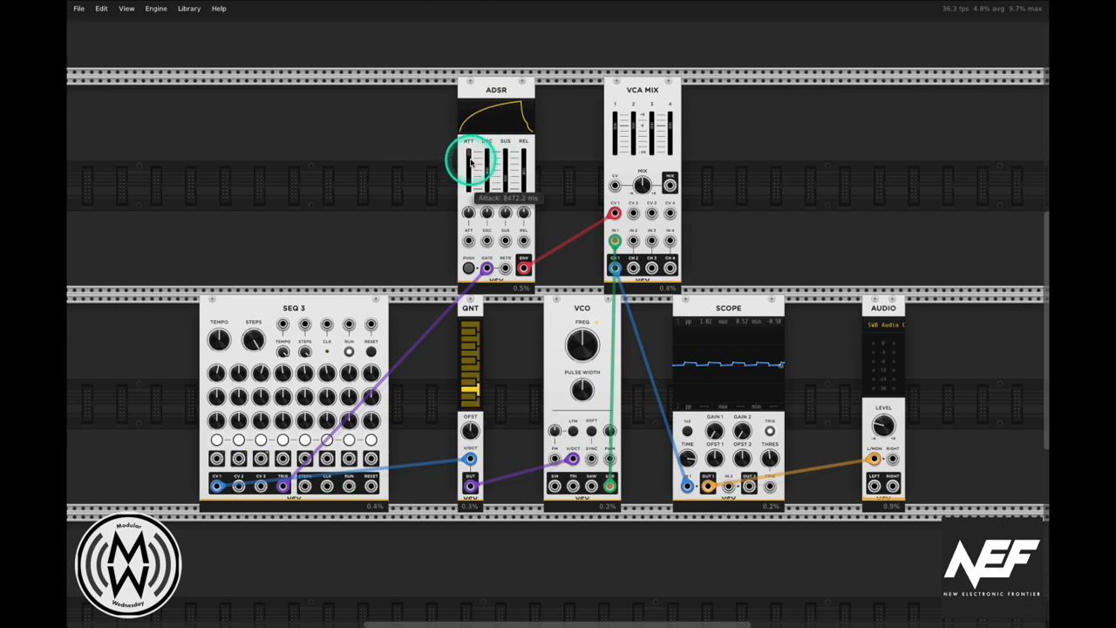
Retune the ADSR attack, sustain, release (about 250 ms) and decay sliders
{"action": "left_click_drag", "start_coordinate": [471, 157], "coordinate": [471, 160]}
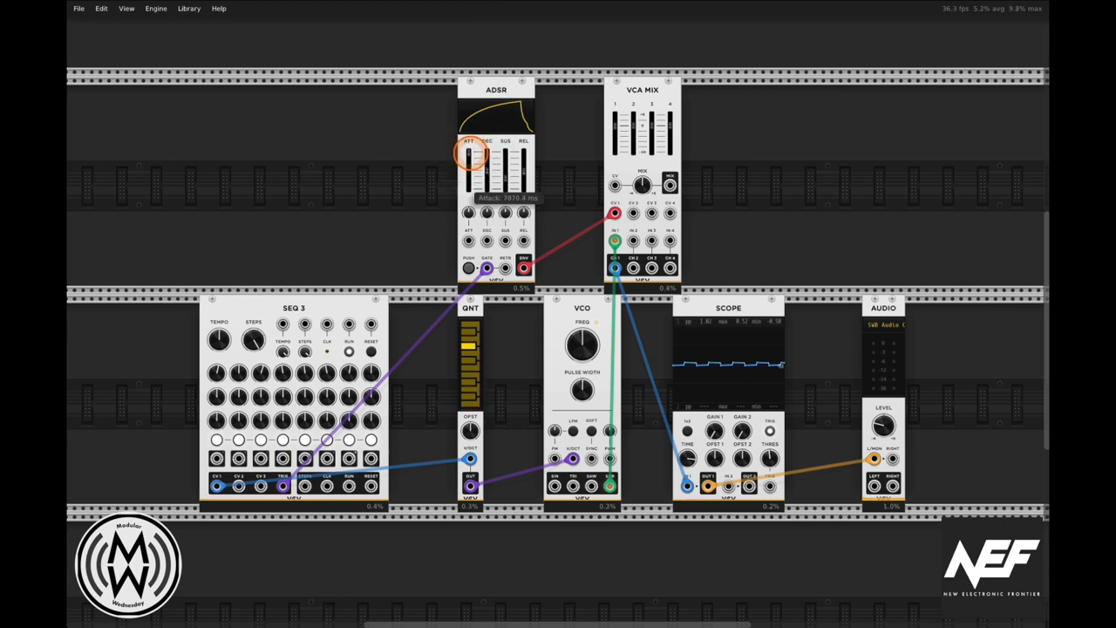
{"action": "left_click_drag", "start_coordinate": [474, 154], "coordinate": [471, 160]}
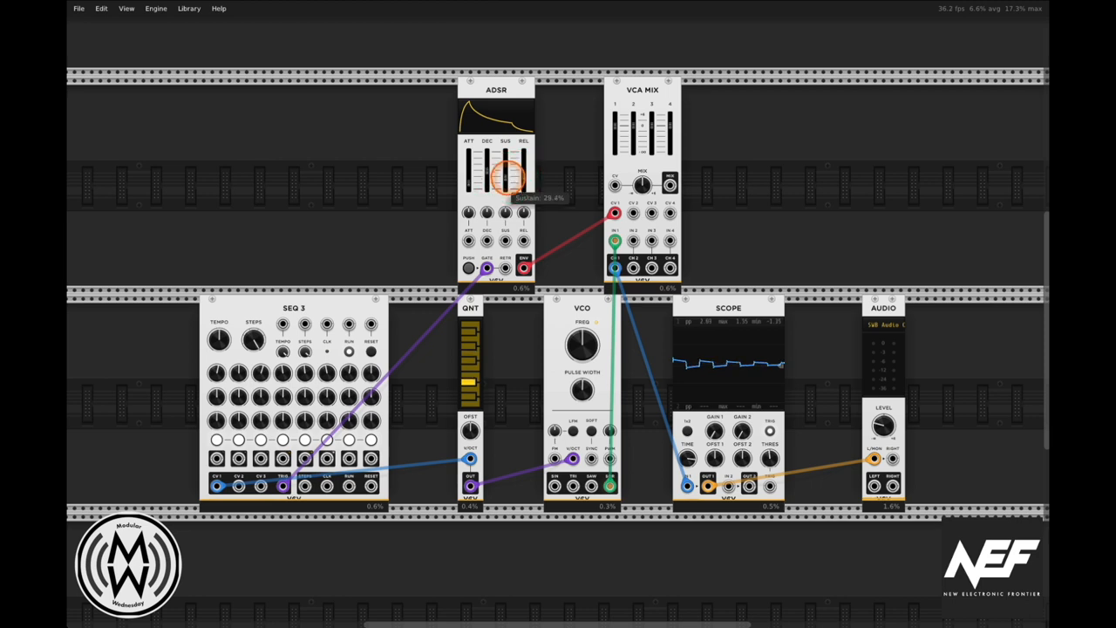
{"action": "left_click_drag", "start_coordinate": [509, 177], "coordinate": [523, 171]}
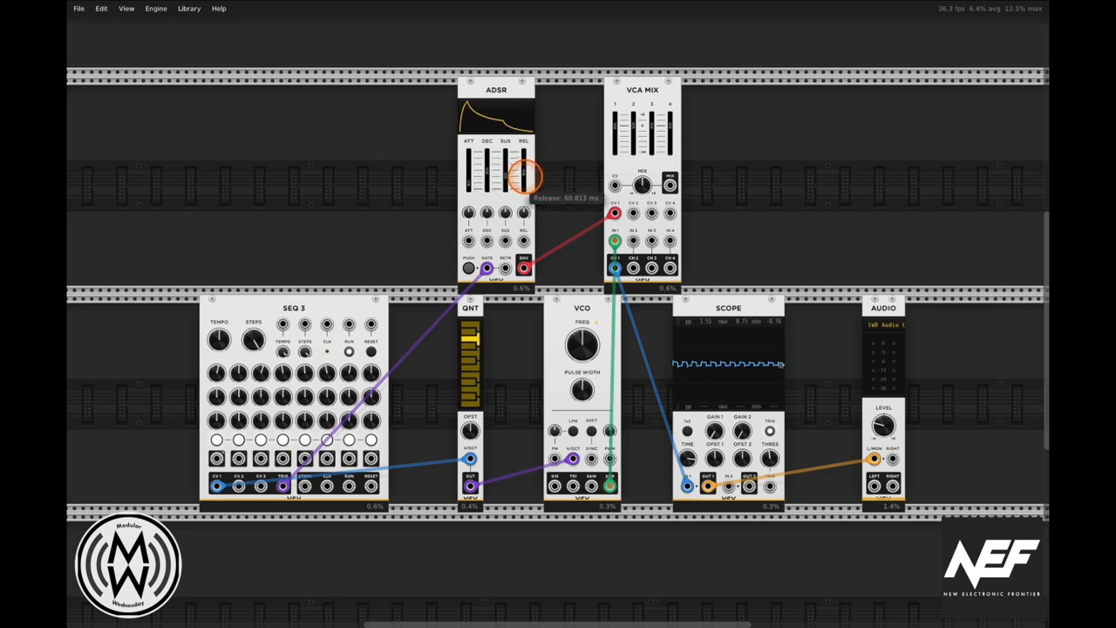
{"action": "left_click_drag", "start_coordinate": [506, 175], "coordinate": [491, 171]}
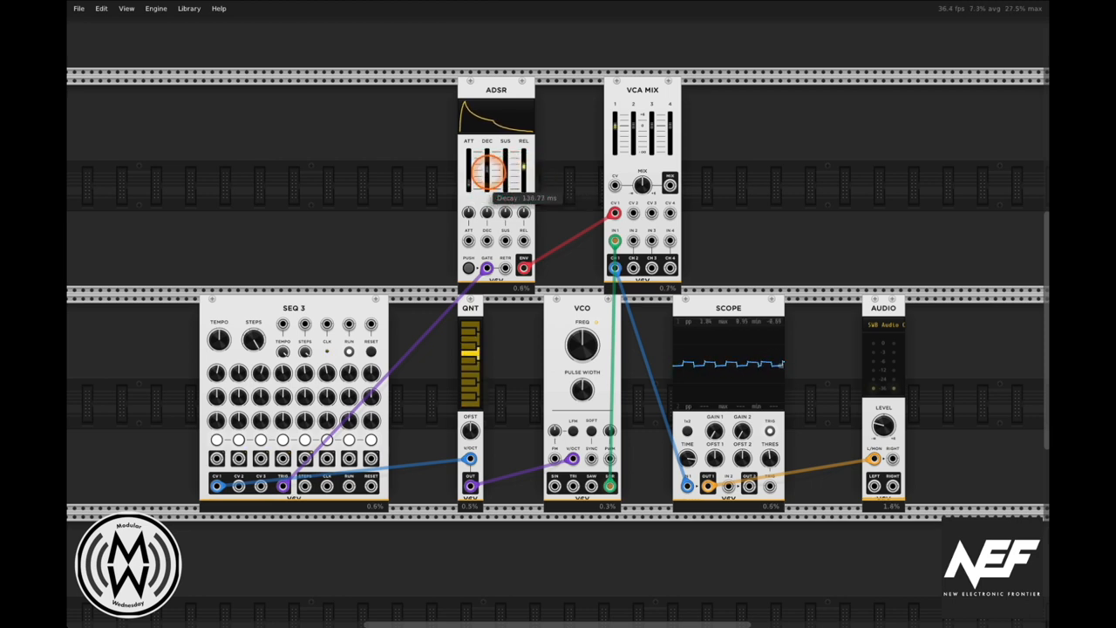
{"action": "left_click_drag", "start_coordinate": [489, 183], "coordinate": [473, 183]}
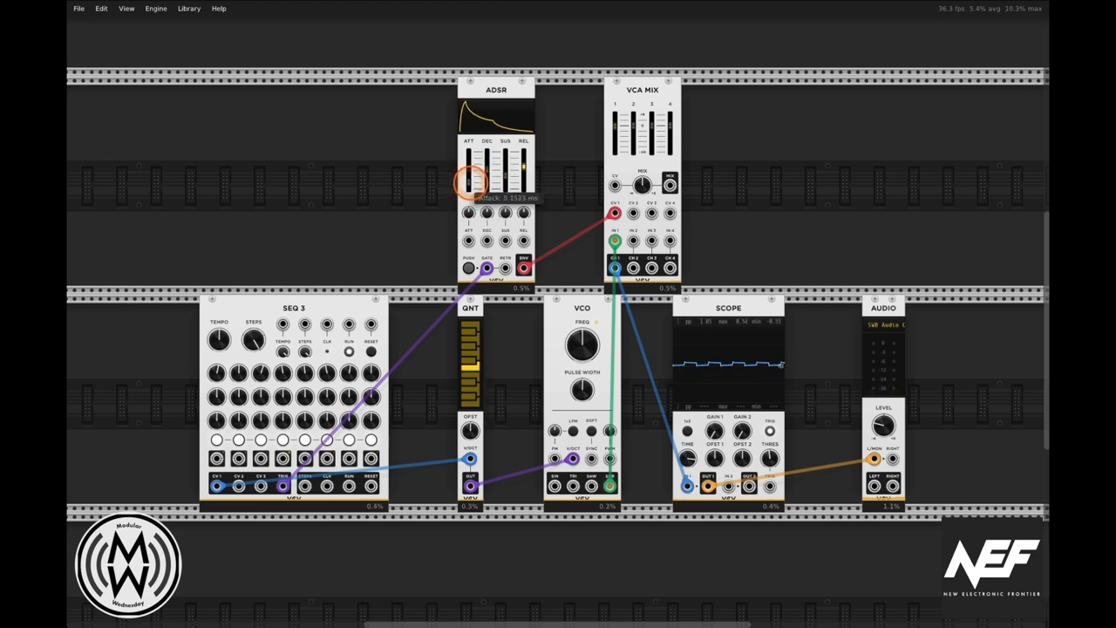
{"action": "left_click_drag", "start_coordinate": [488, 183], "coordinate": [502, 171]}
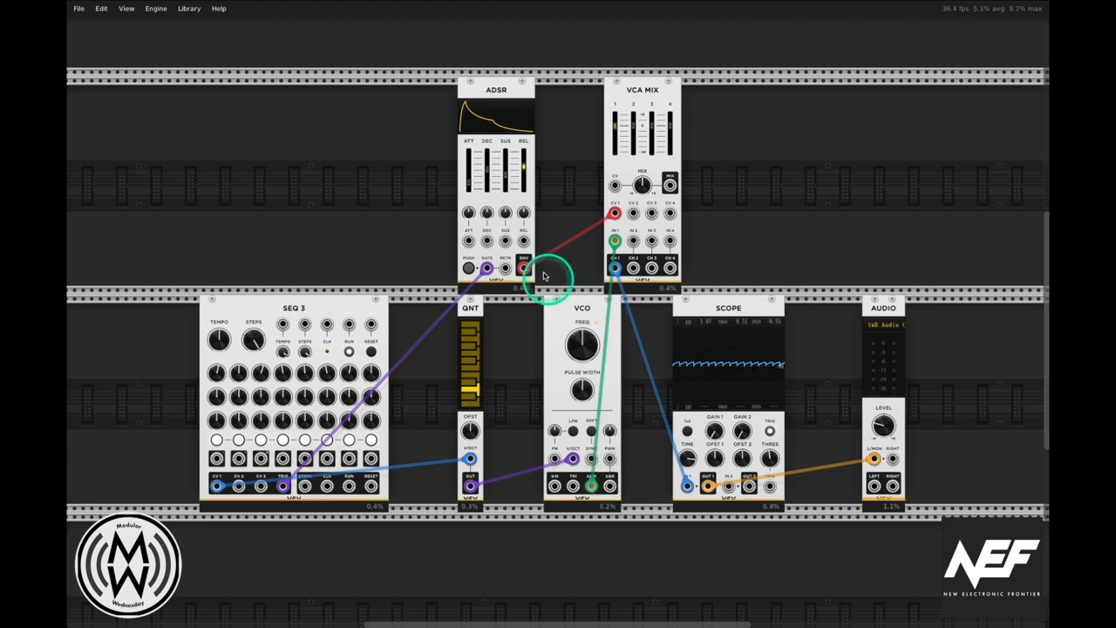
Move the VCA MIX input cable to the neighbouring, smoother VCO output jack
{"action": "left_click_drag", "start_coordinate": [523, 161], "coordinate": [523, 160]}
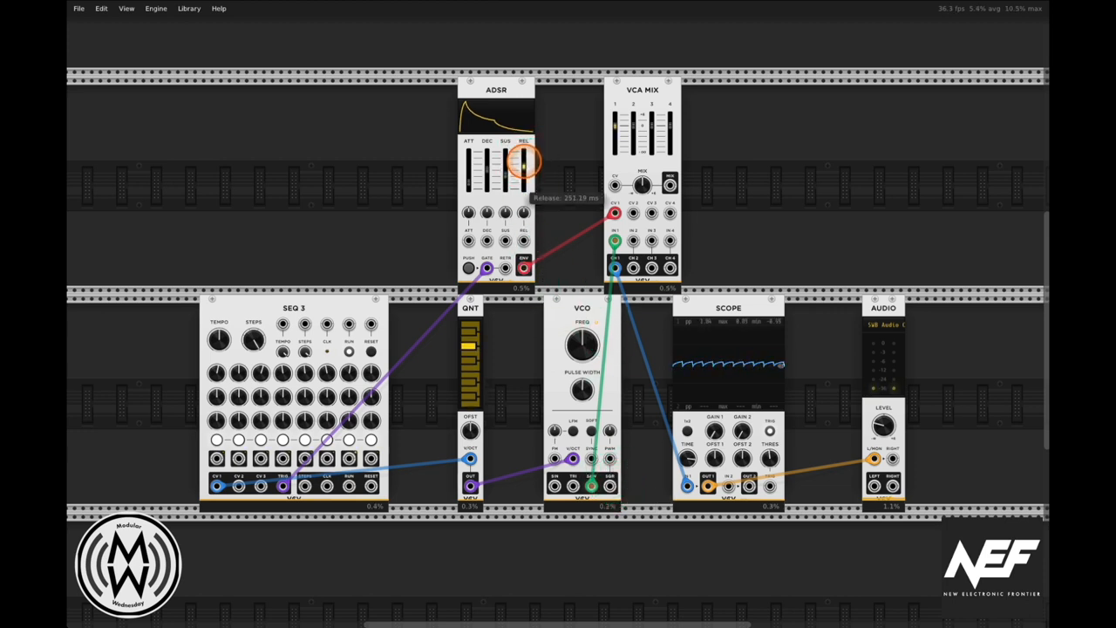